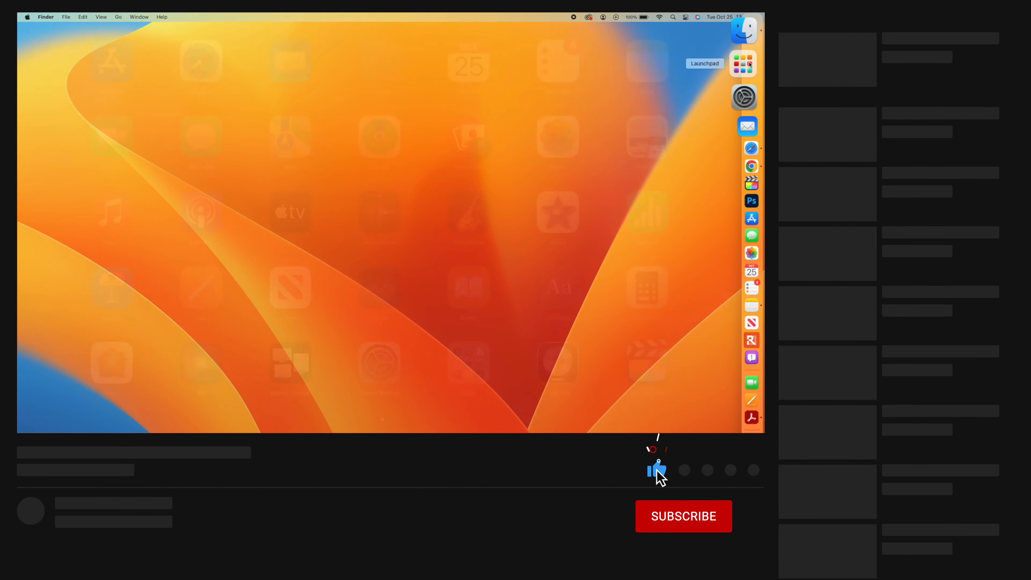
Bring System Settings forward from the Dock, landing on the Software Update page
left_click(683, 516)
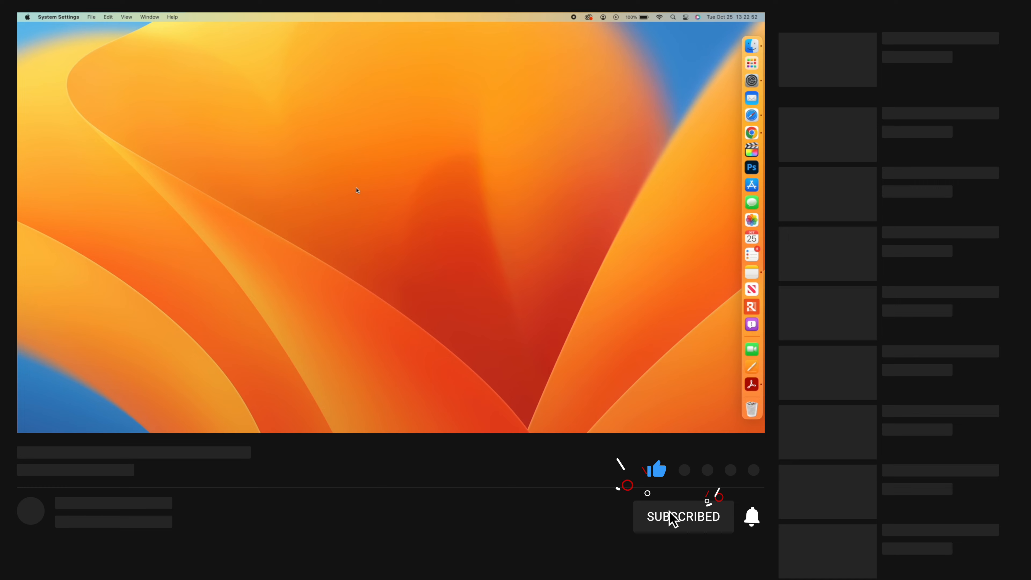
left_click(751, 80)
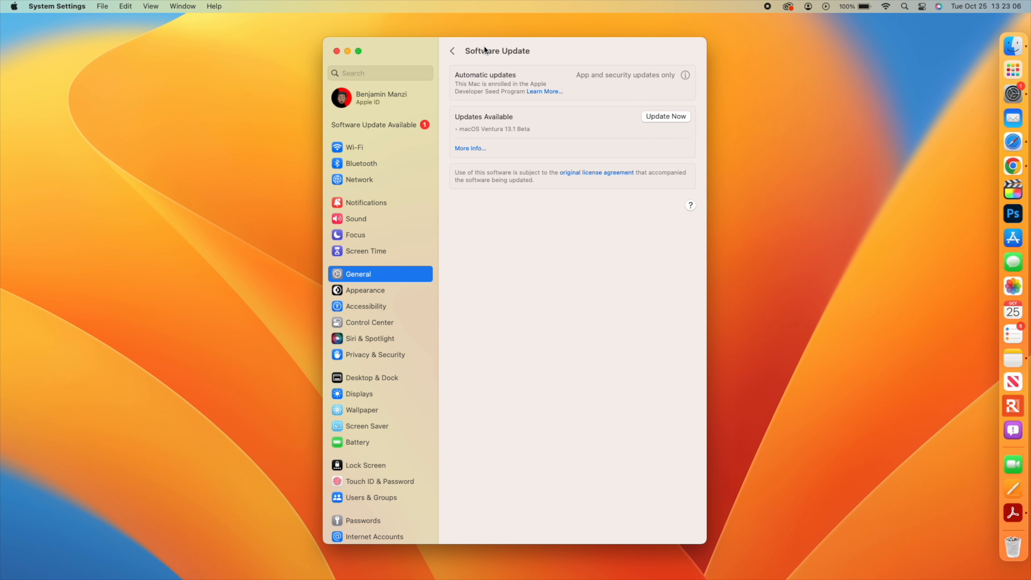
mouse_move(508, 140)
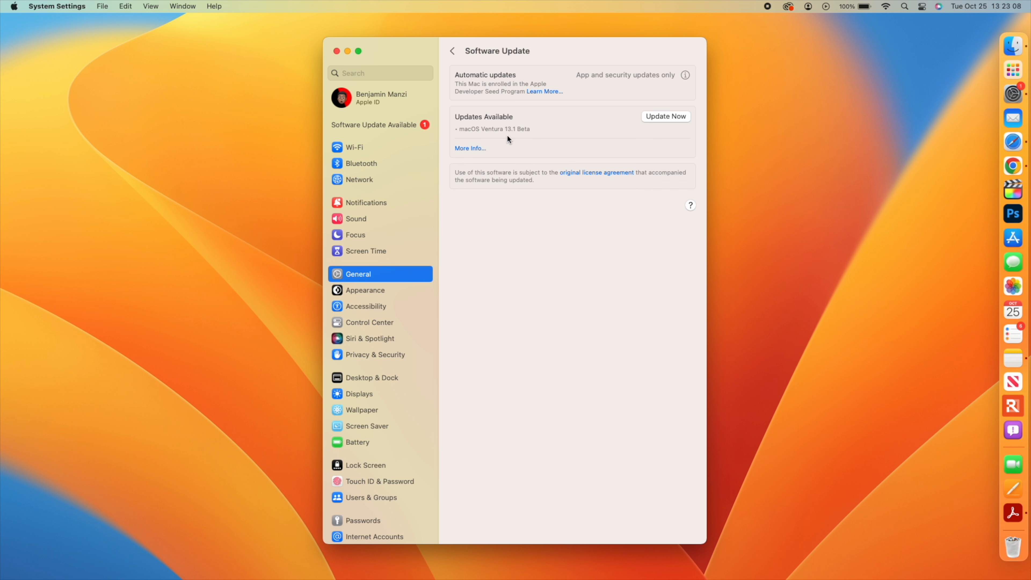
mouse_move(472, 153)
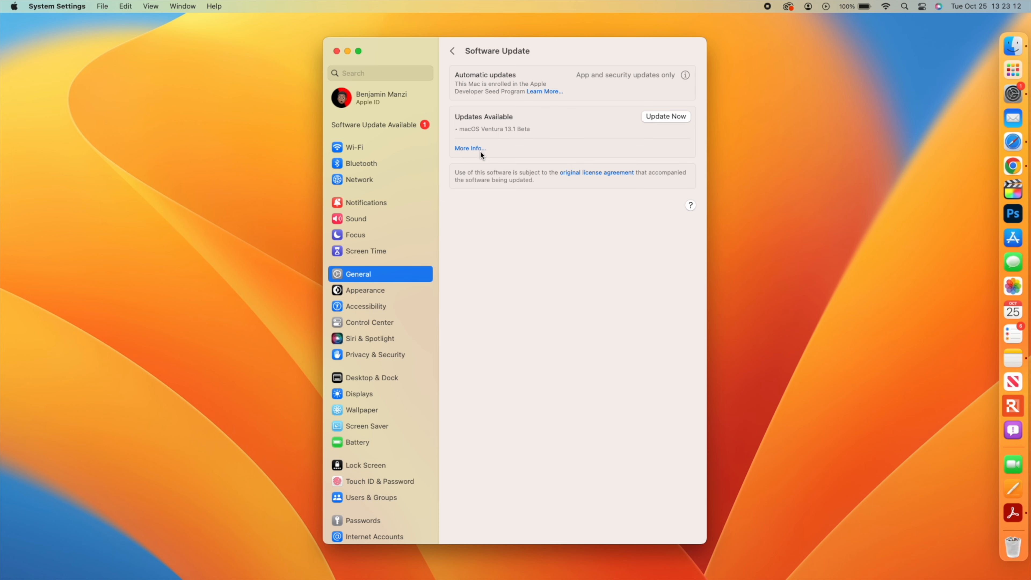
Show More Info for the macOS Ventura 13.1 Beta update (1.47 GB download)
left_click(470, 149)
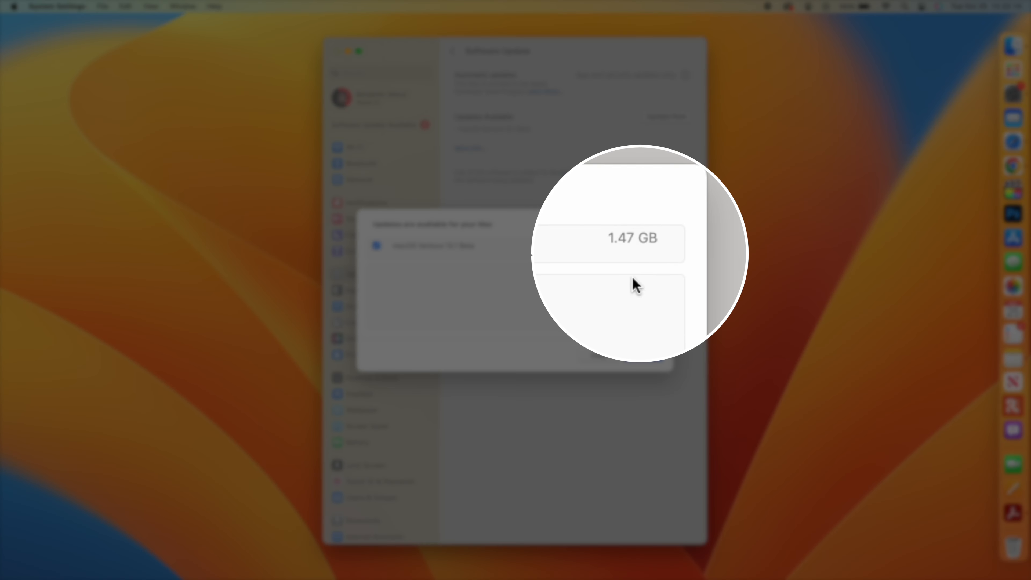
mouse_move(406, 273)
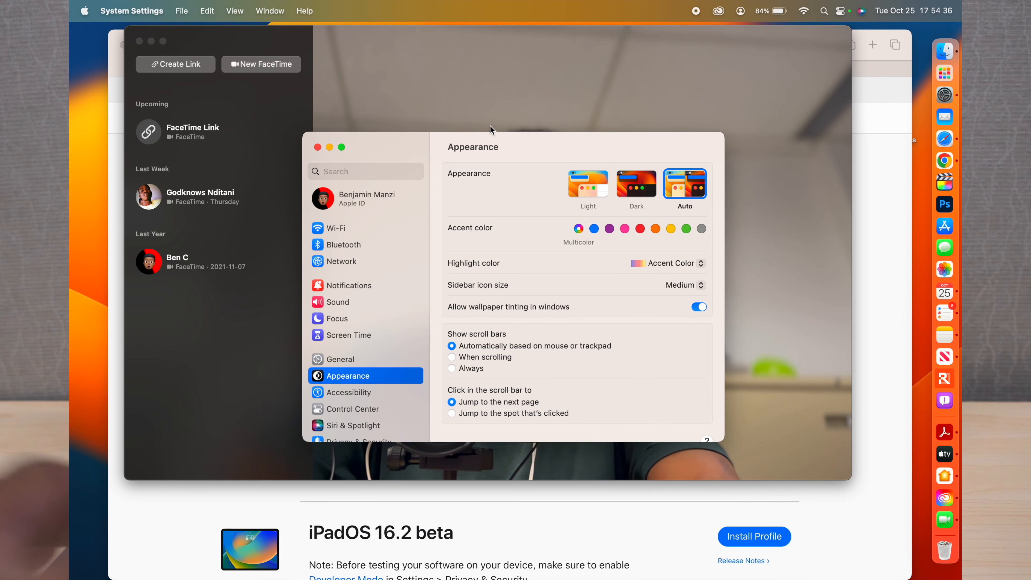
Check Software Update under General, confirm 13.1 beta is current, then minimize the window
left_click(341, 359)
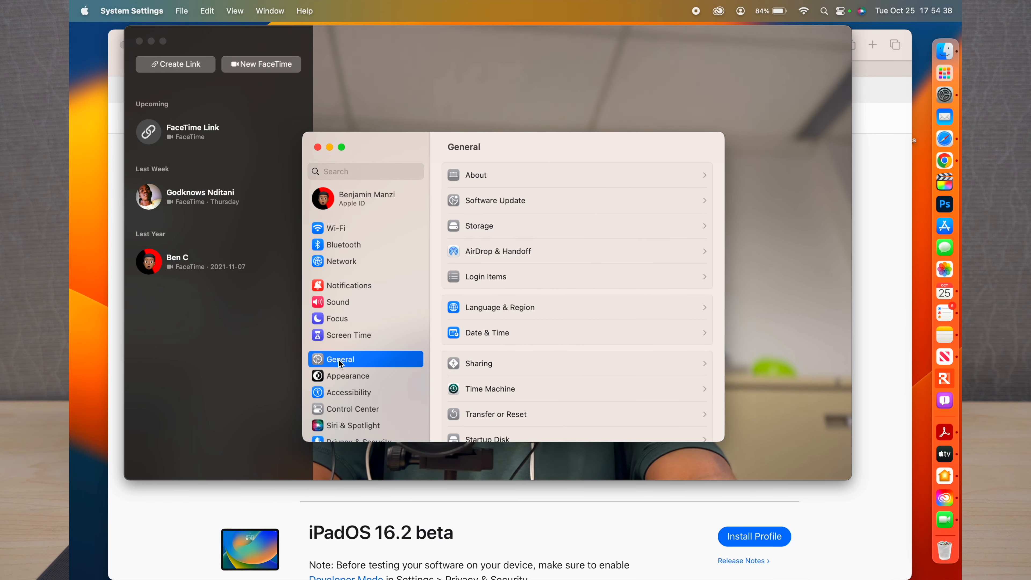
left_click(495, 200)
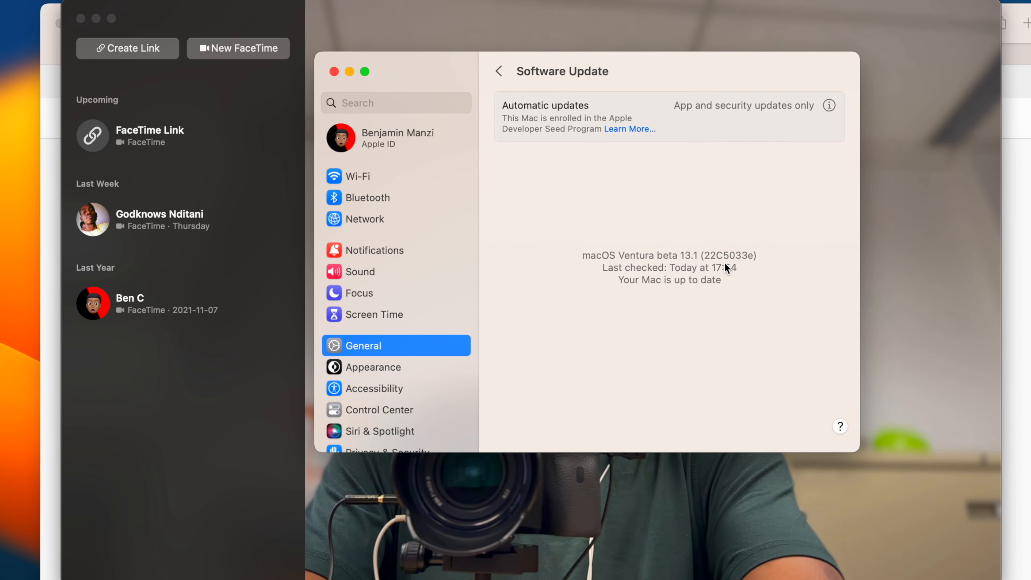
mouse_move(735, 269)
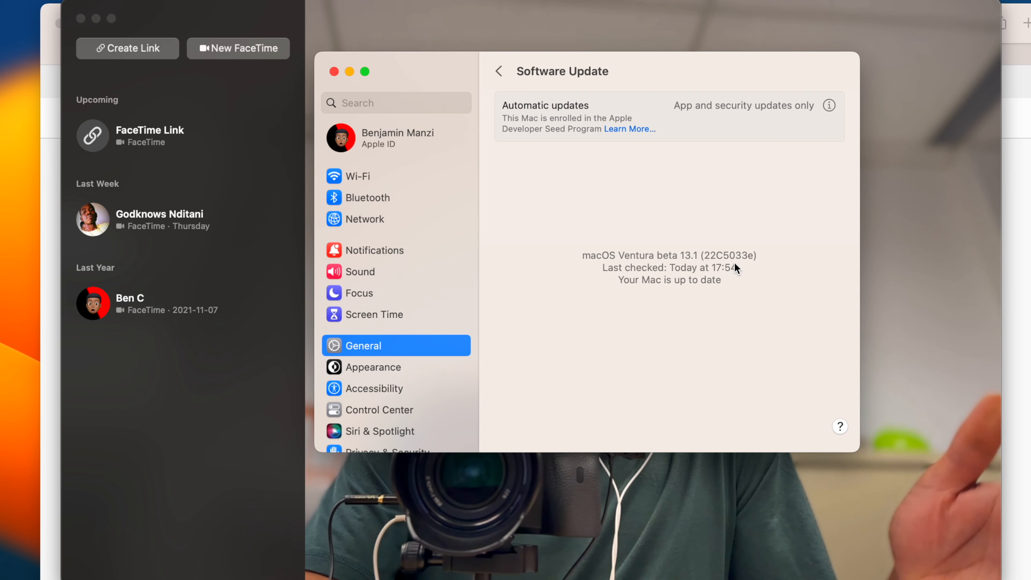
mouse_move(349, 71)
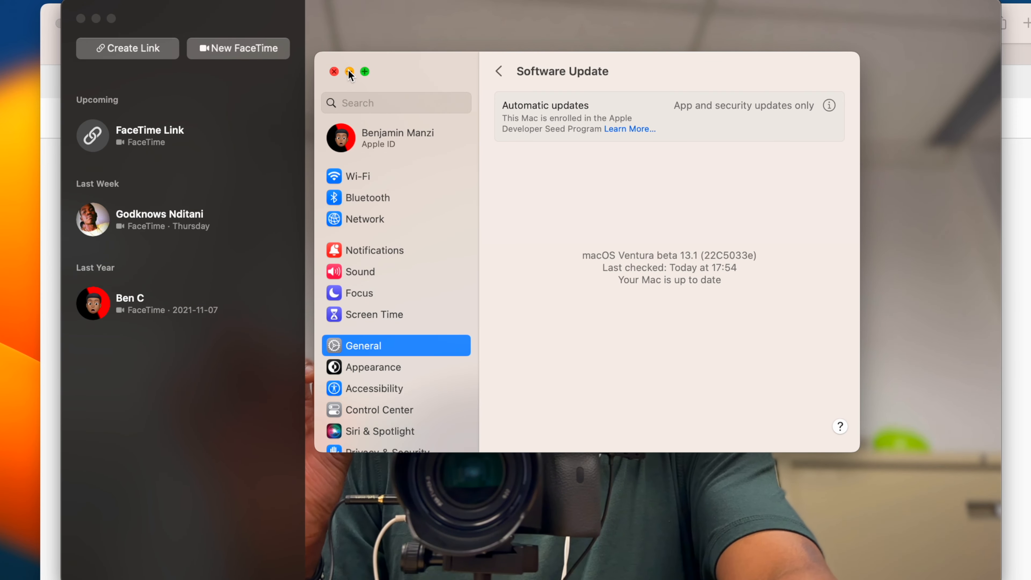
left_click(349, 71)
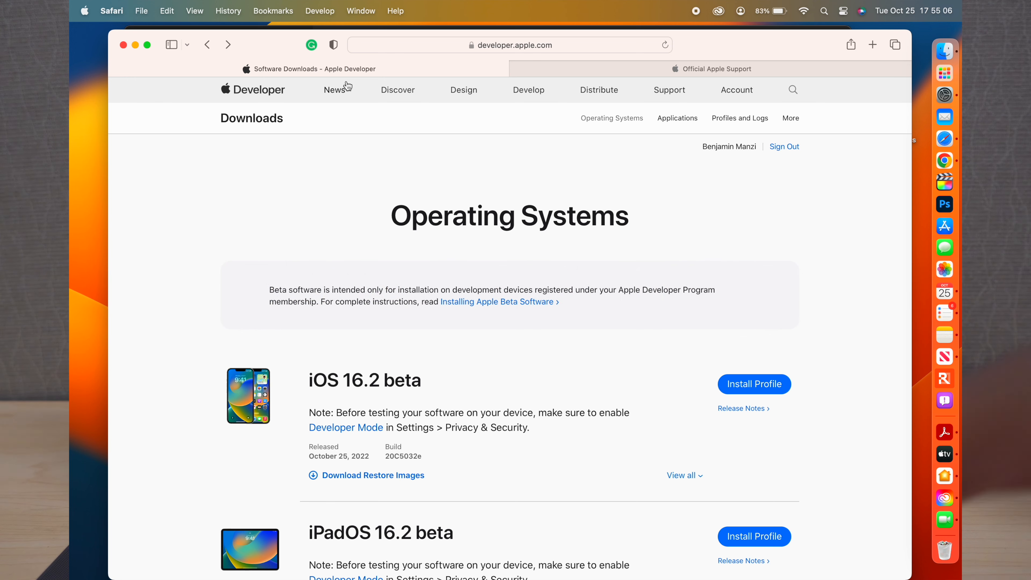
scroll("down", 3)
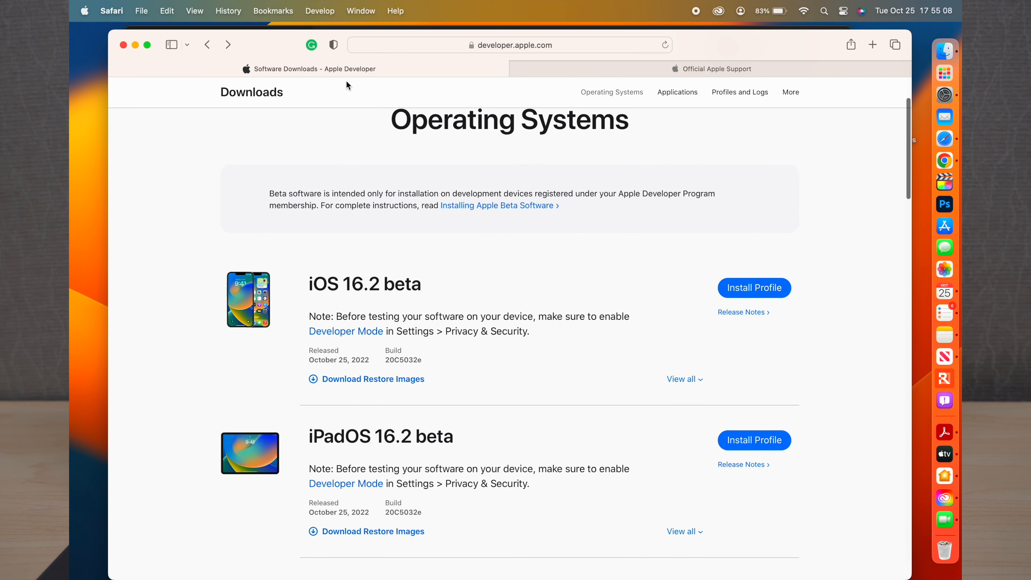
scroll("down", 3)
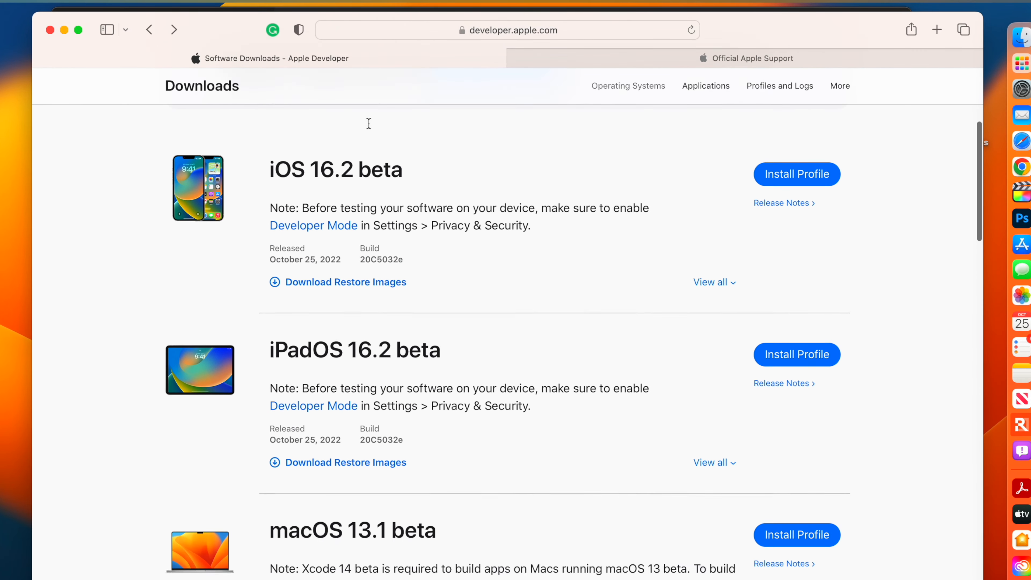
scroll("down", 3)
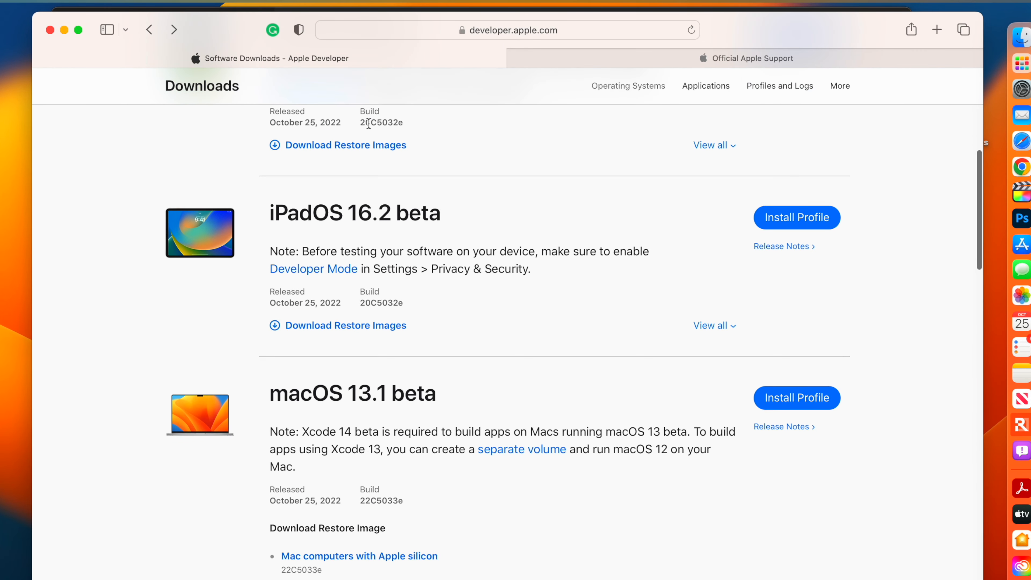
scroll("down", 3)
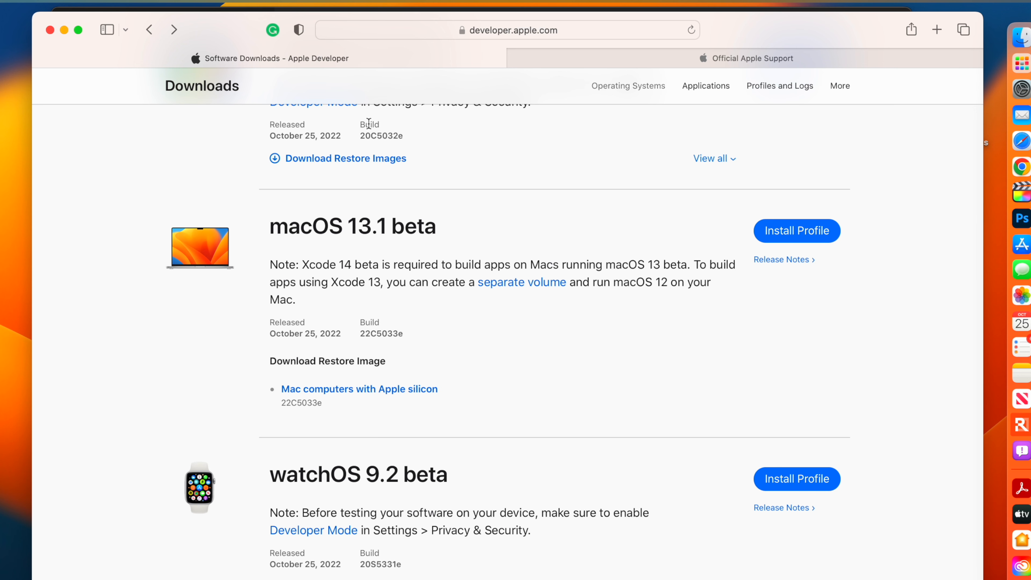
scroll("down", 3)
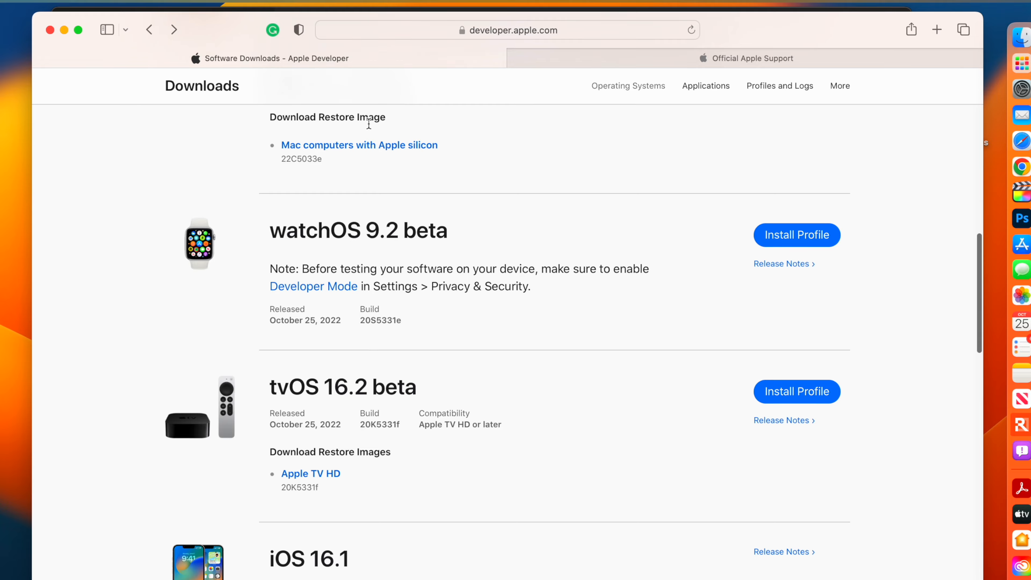
scroll("down", 3)
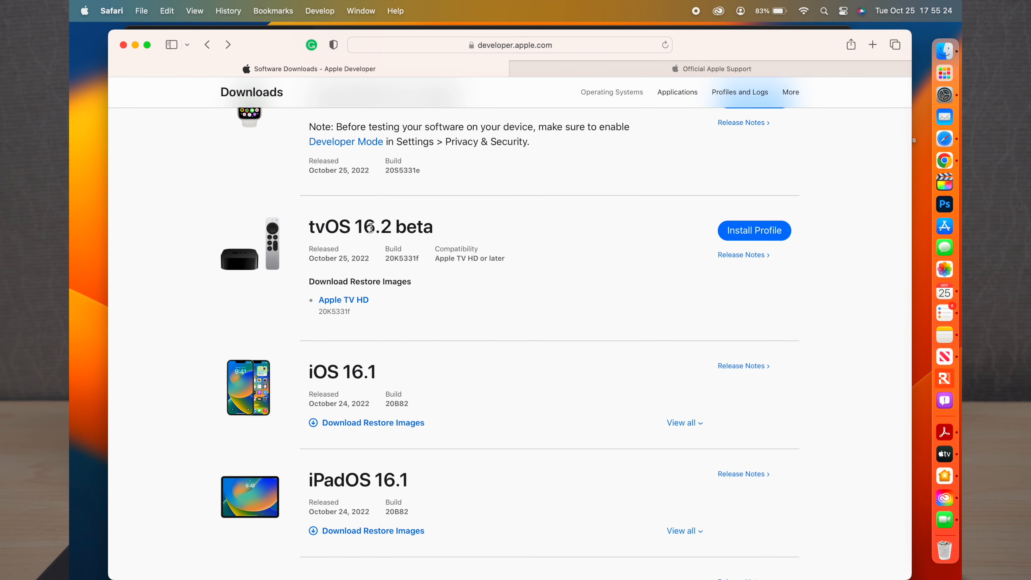
scroll("up", 3)
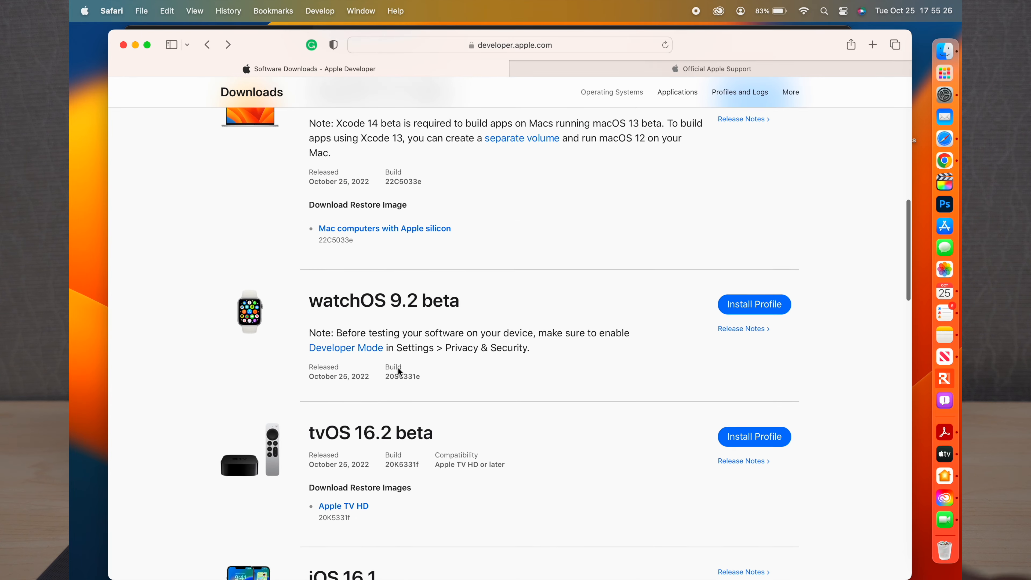
scroll("up", 3)
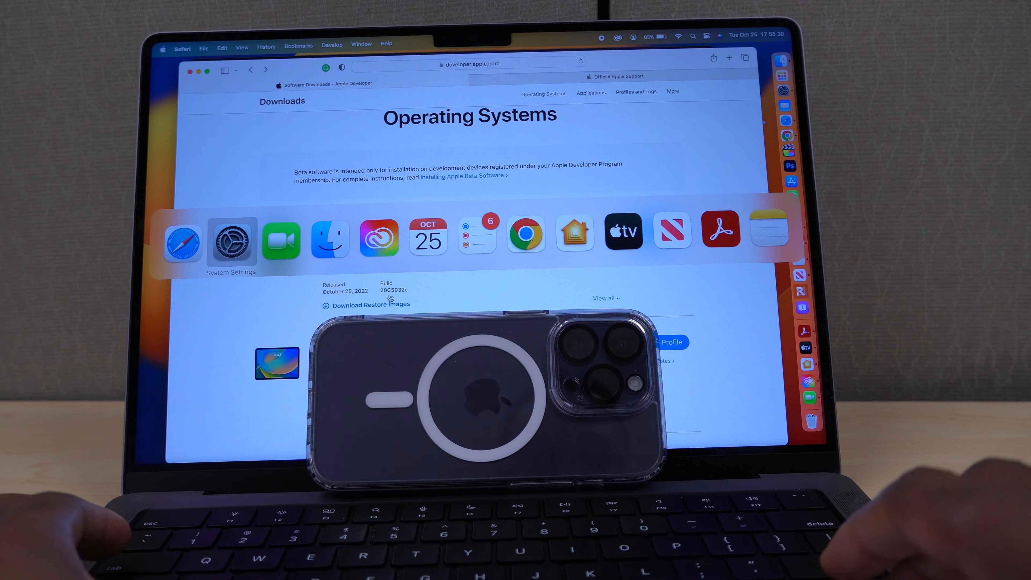
Switch to FaceTime so its camera preview sits over the developer downloads page
left_click(281, 238)
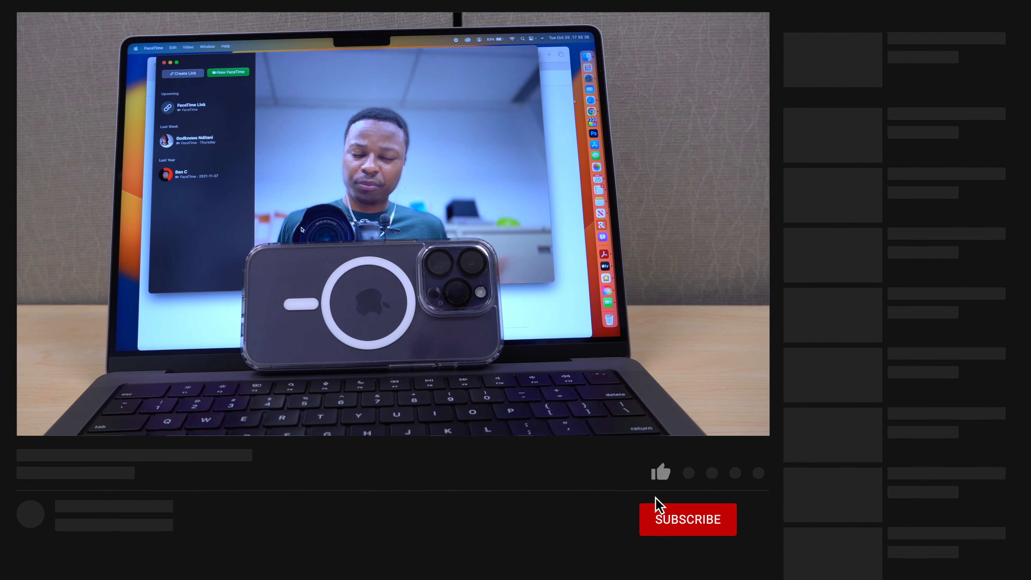
left_click(660, 472)
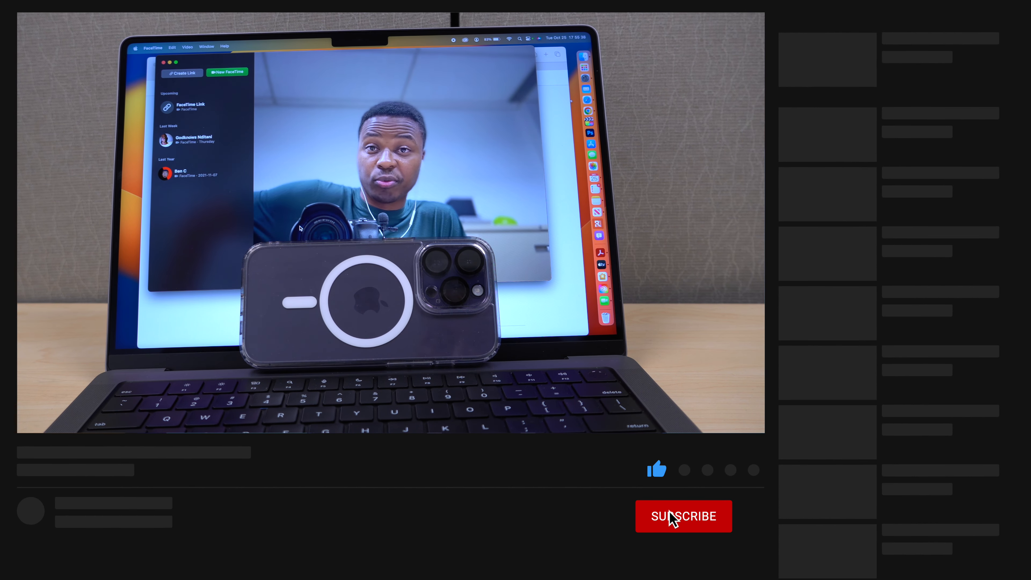
left_click(684, 516)
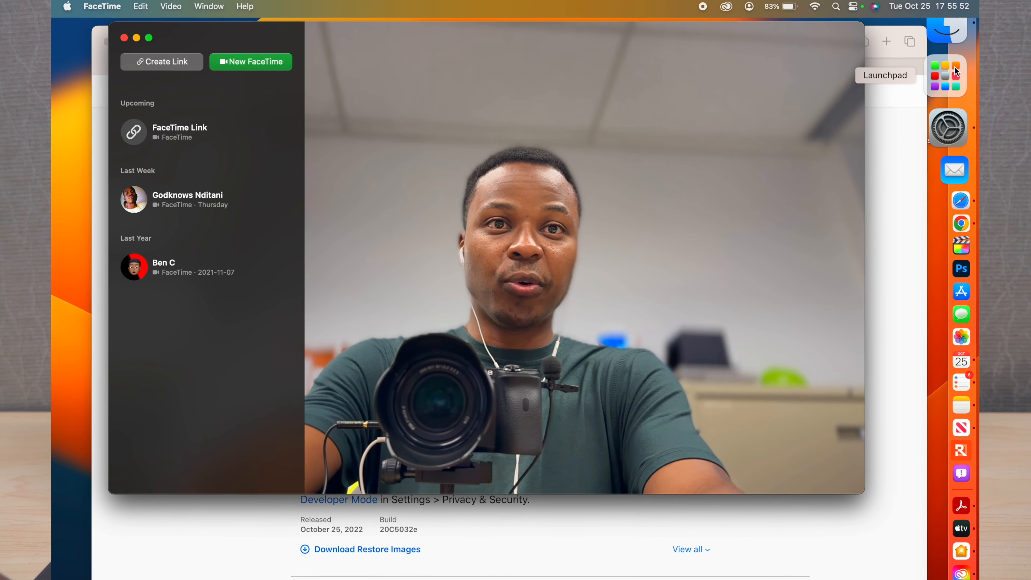
Search Launchpad for 'fre' to find and launch Freeform
left_click(947, 75)
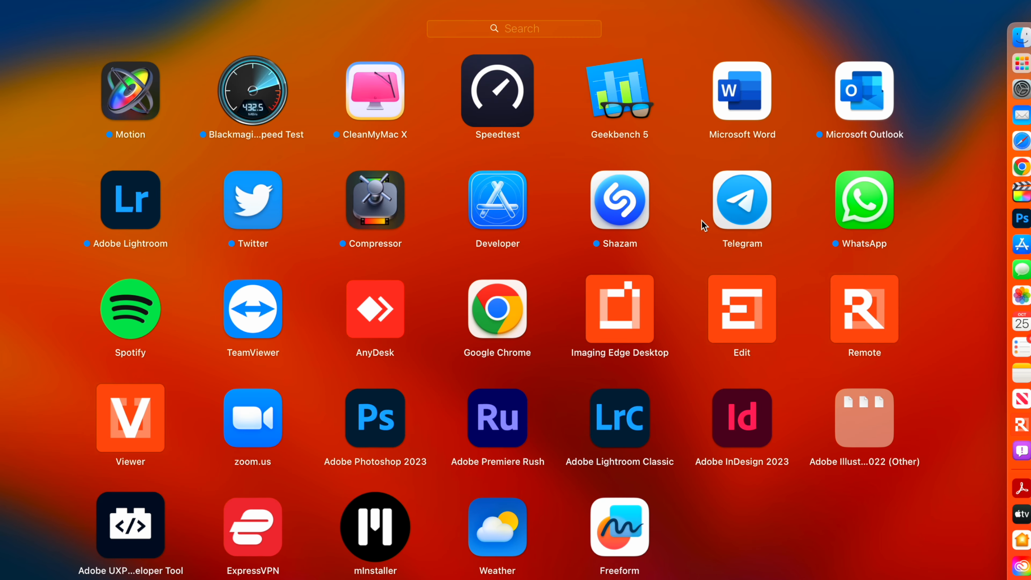
type("f")
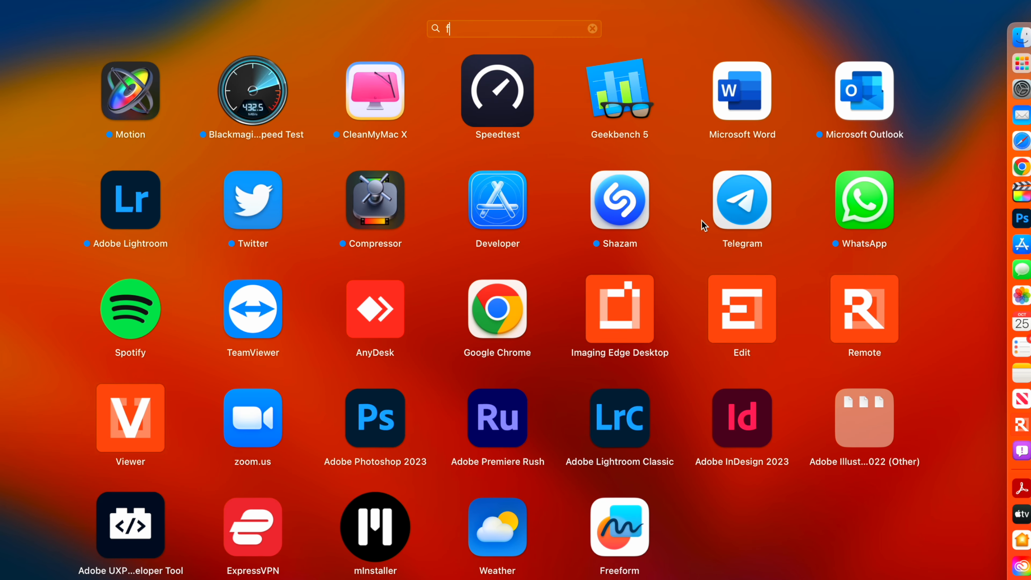
type("re")
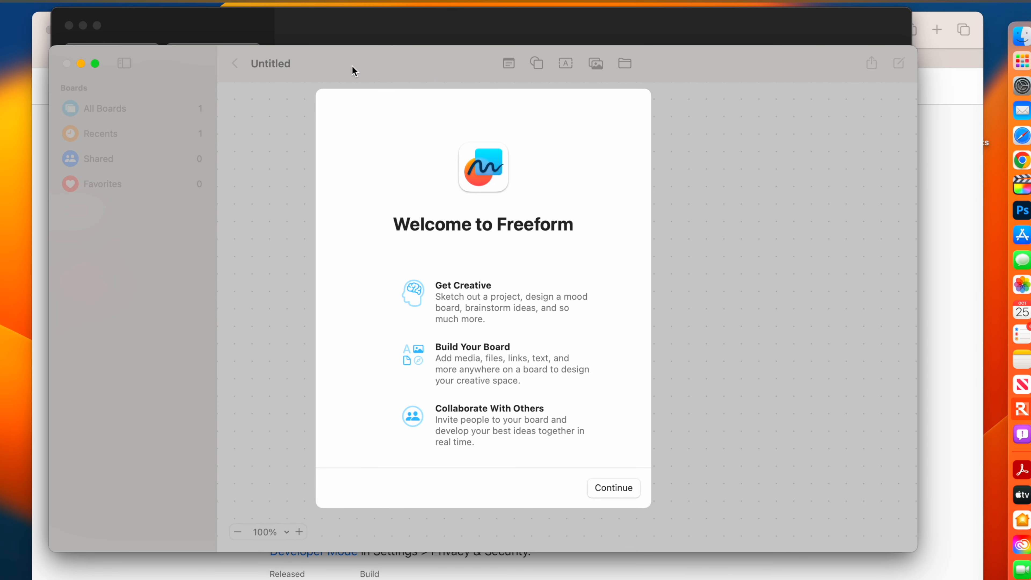
mouse_move(496, 254)
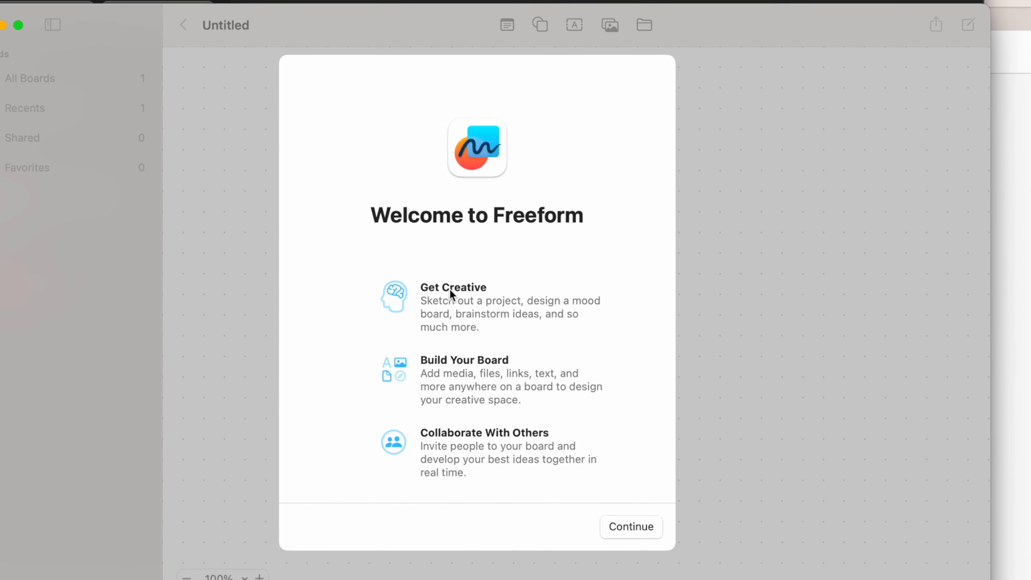
mouse_move(514, 347)
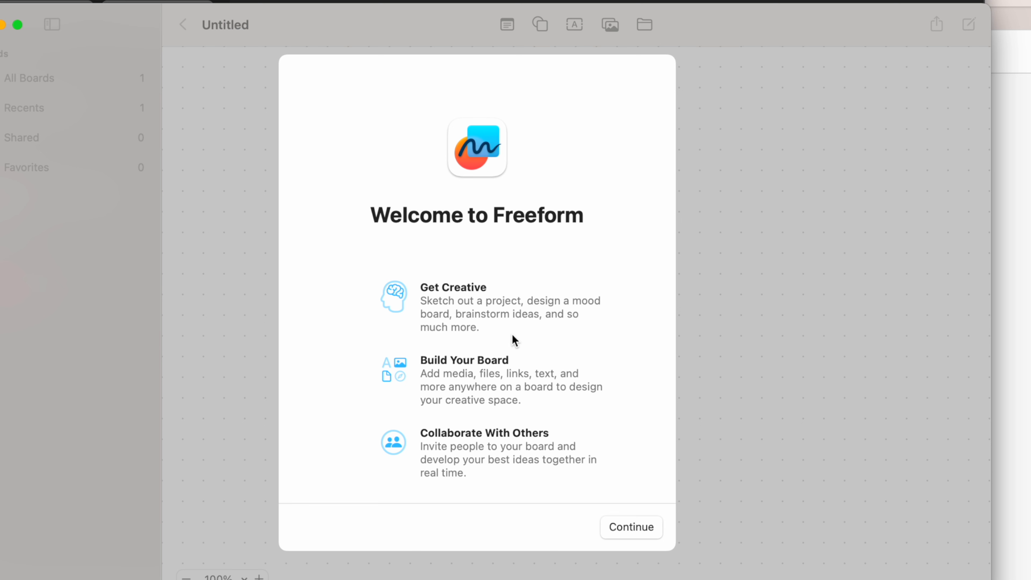
mouse_move(524, 325)
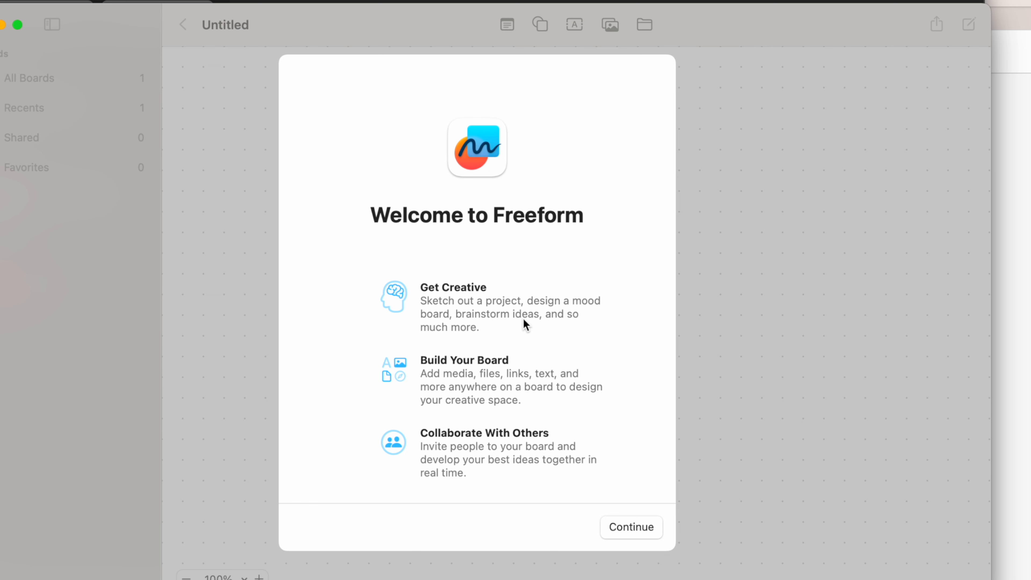
mouse_move(489, 445)
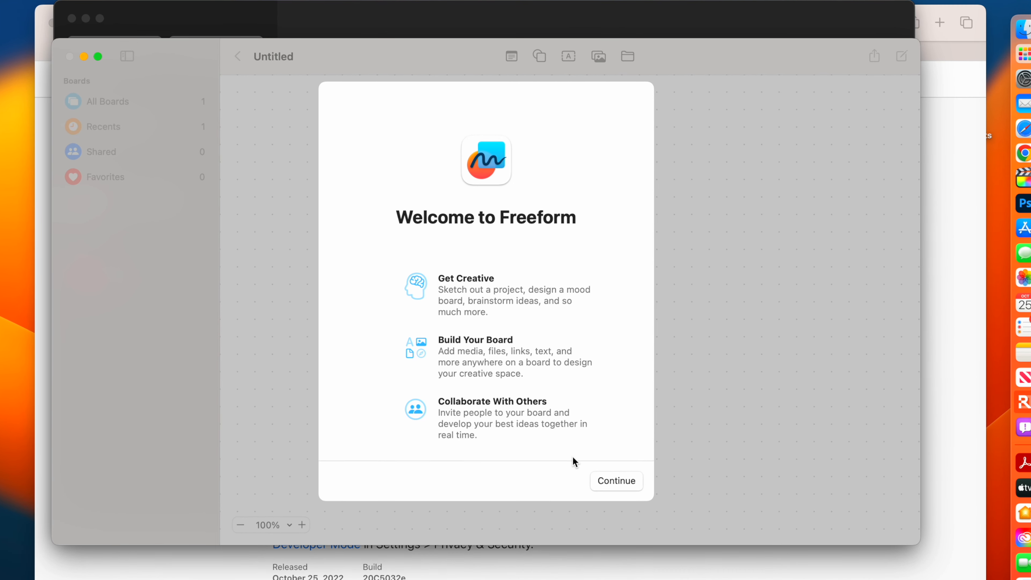
mouse_move(697, 502)
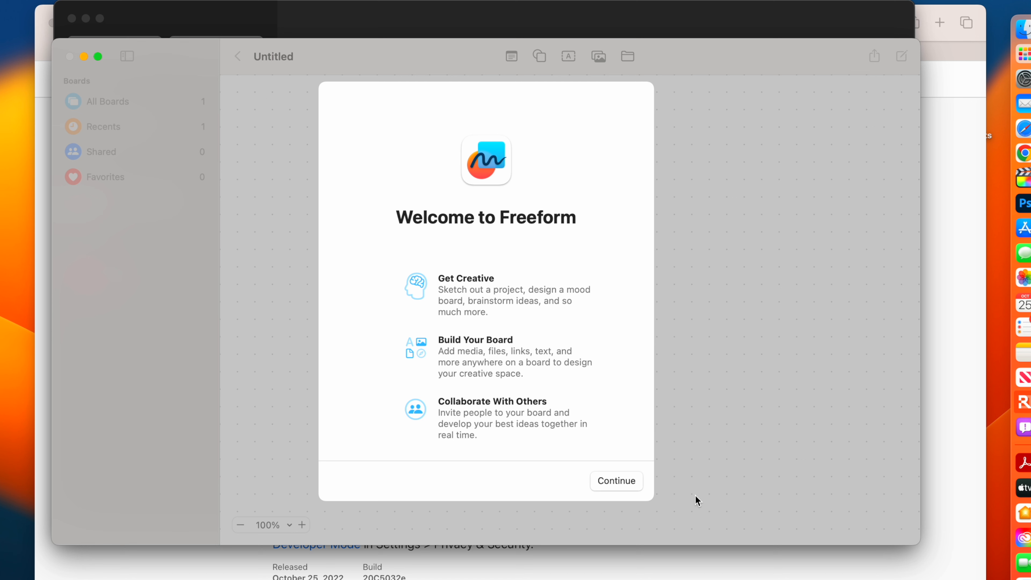
Continue past the Welcome to Freeform sheet to the empty Untitled board
left_click(616, 481)
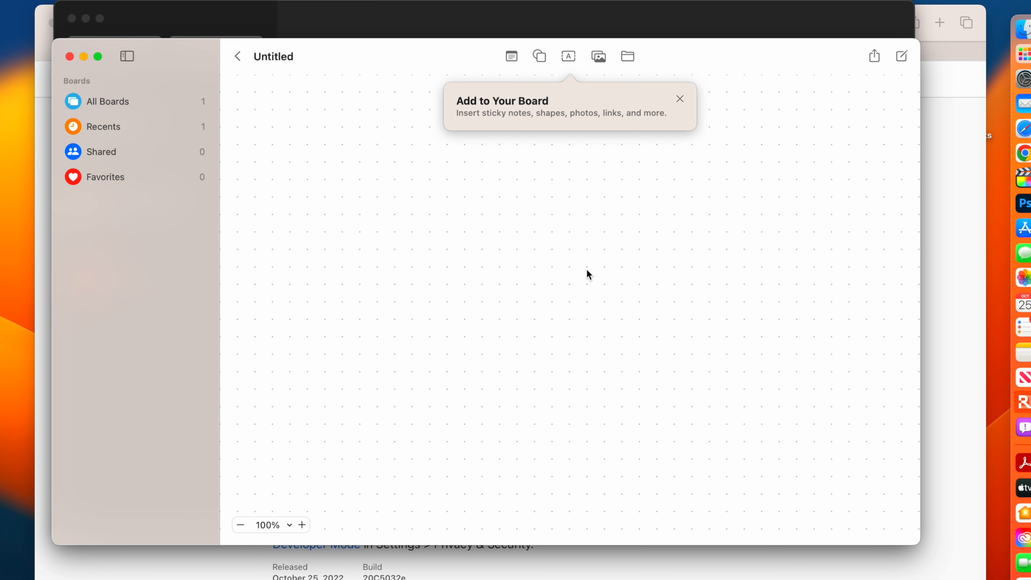
mouse_move(504, 119)
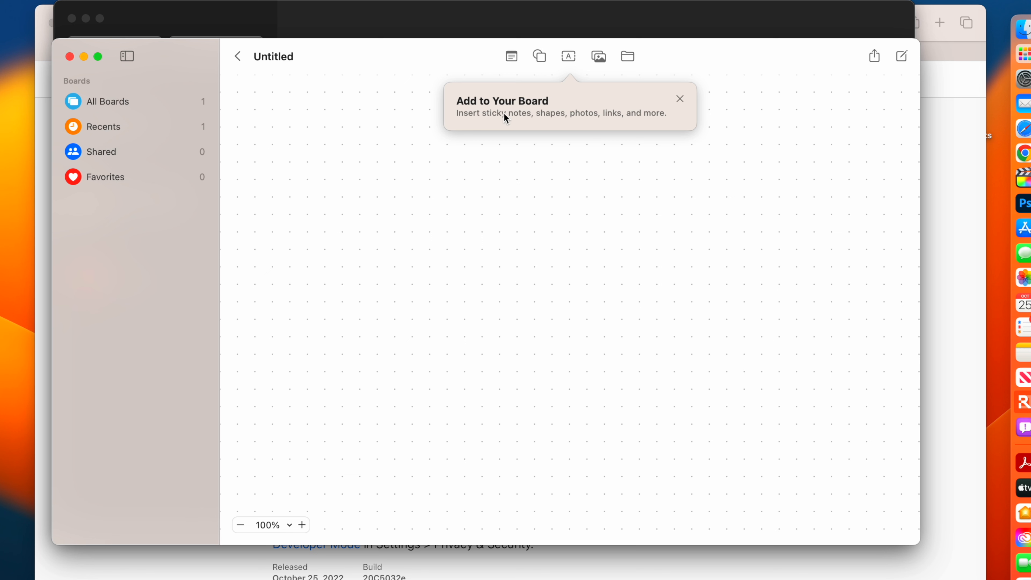
mouse_move(511, 131)
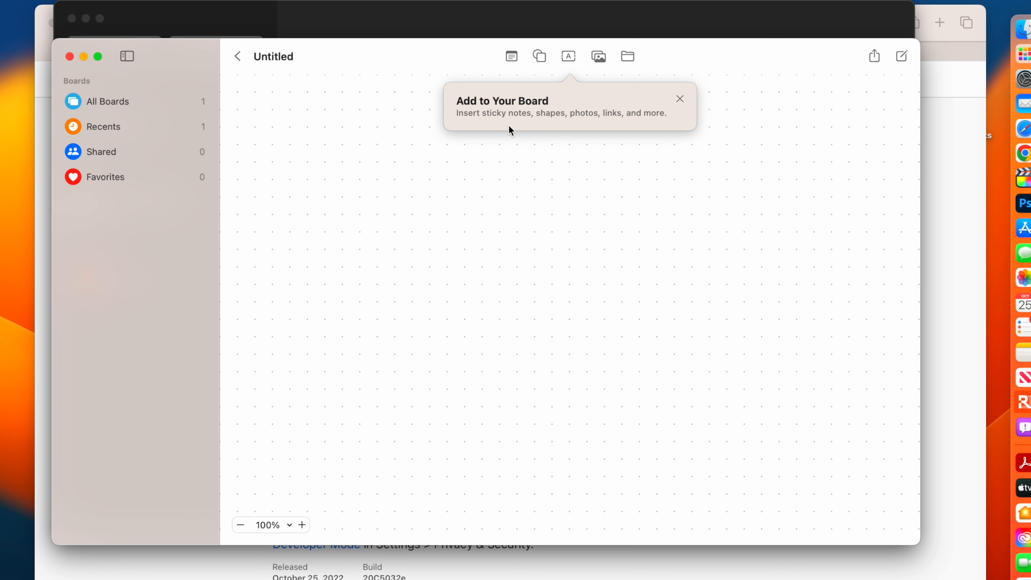
mouse_move(600, 140)
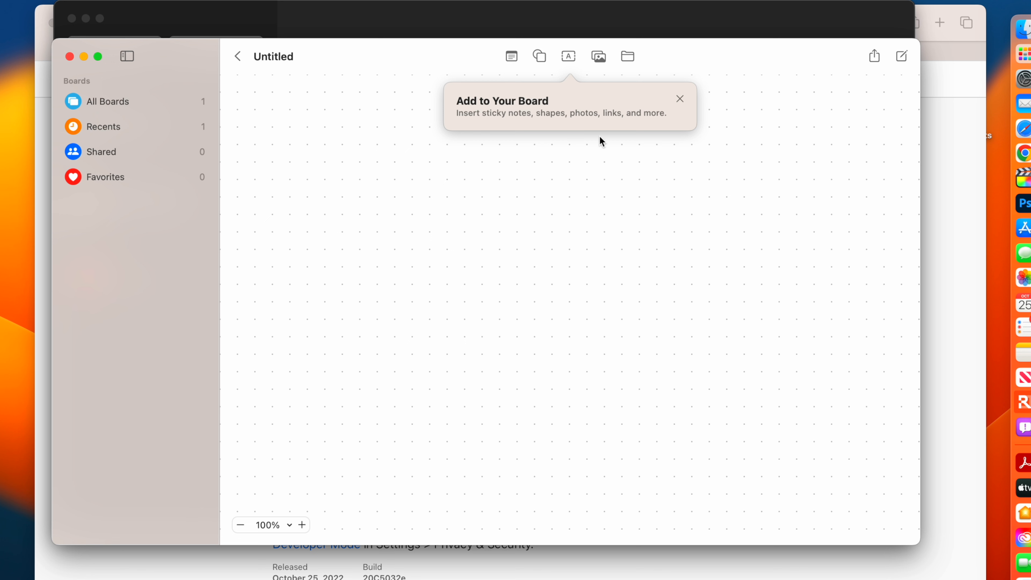
mouse_move(305, 118)
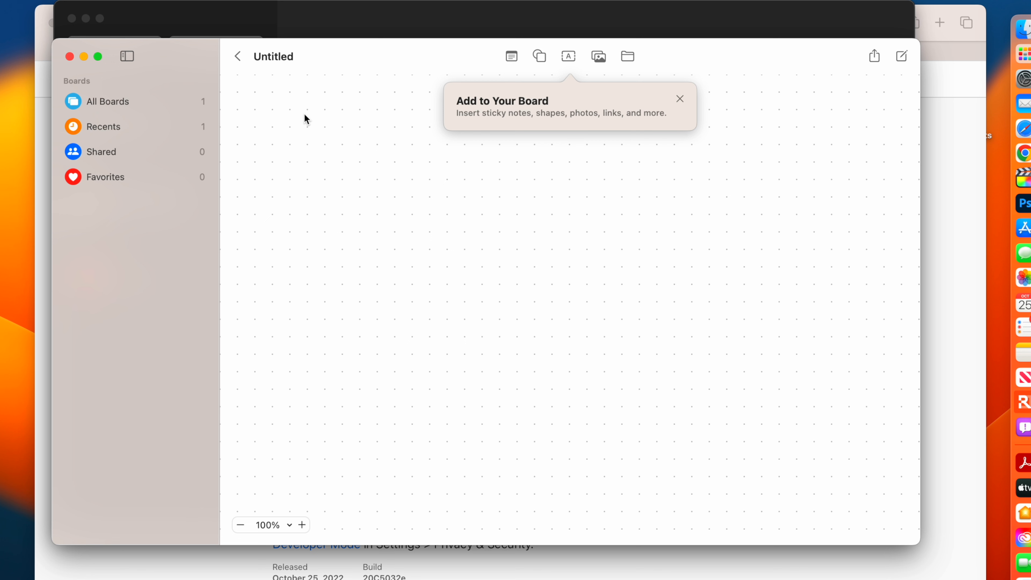
mouse_move(874, 56)
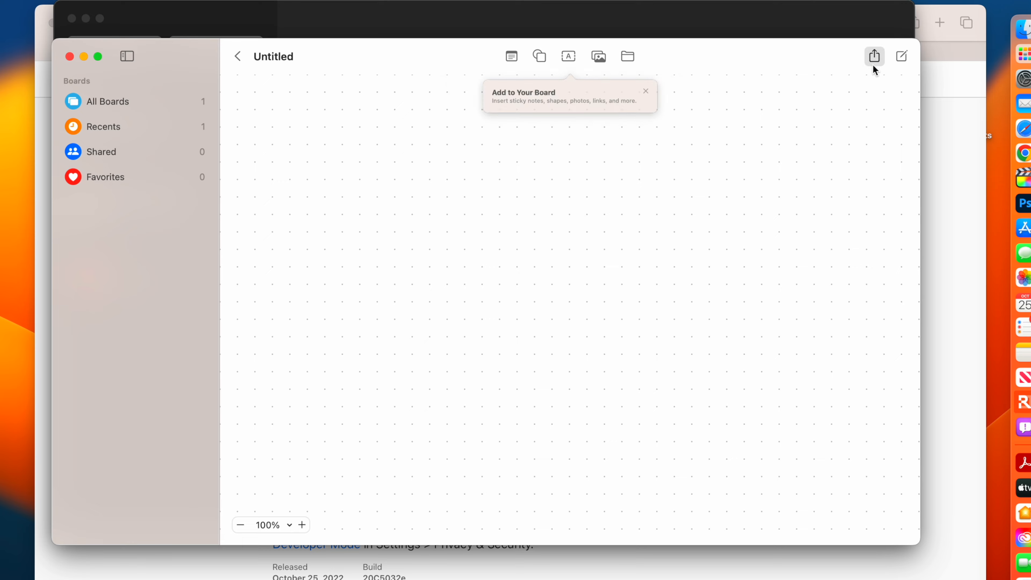
Try sharing the board, which raises the Sign In to iCloud alert
left_click(874, 56)
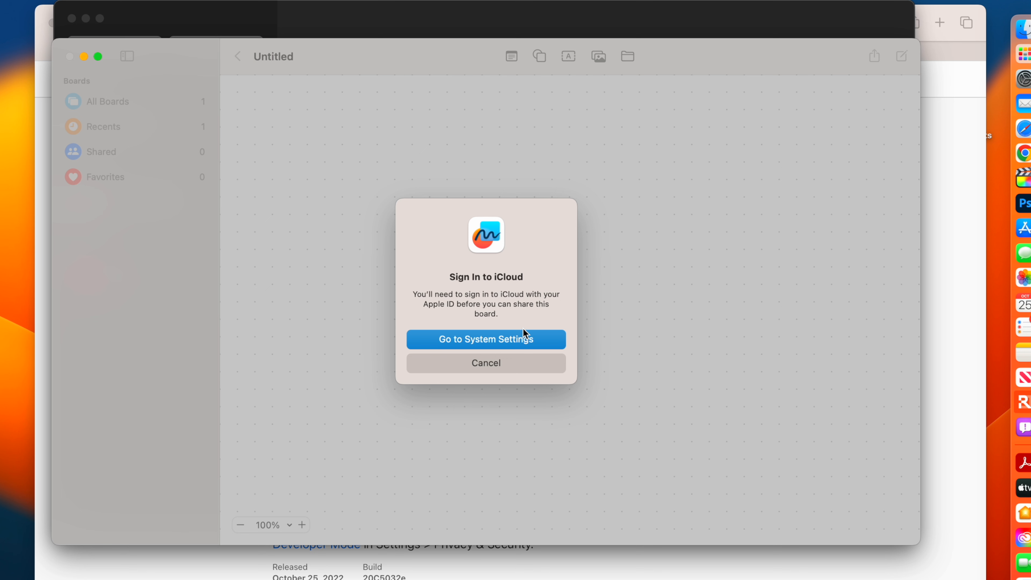
mouse_move(513, 373)
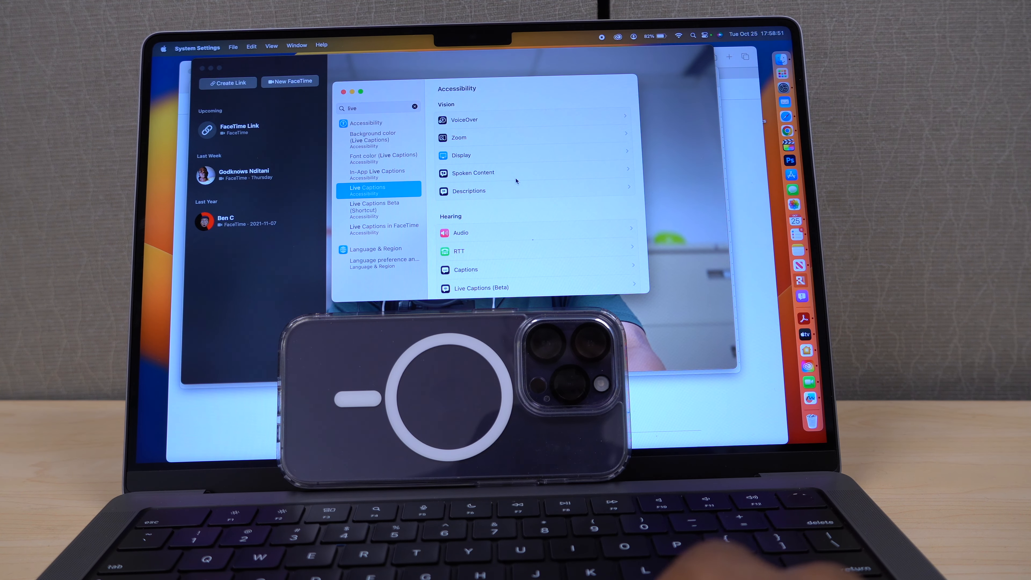
Turn on Live Captions (Beta) under Accessibility in System Settings
left_click(477, 288)
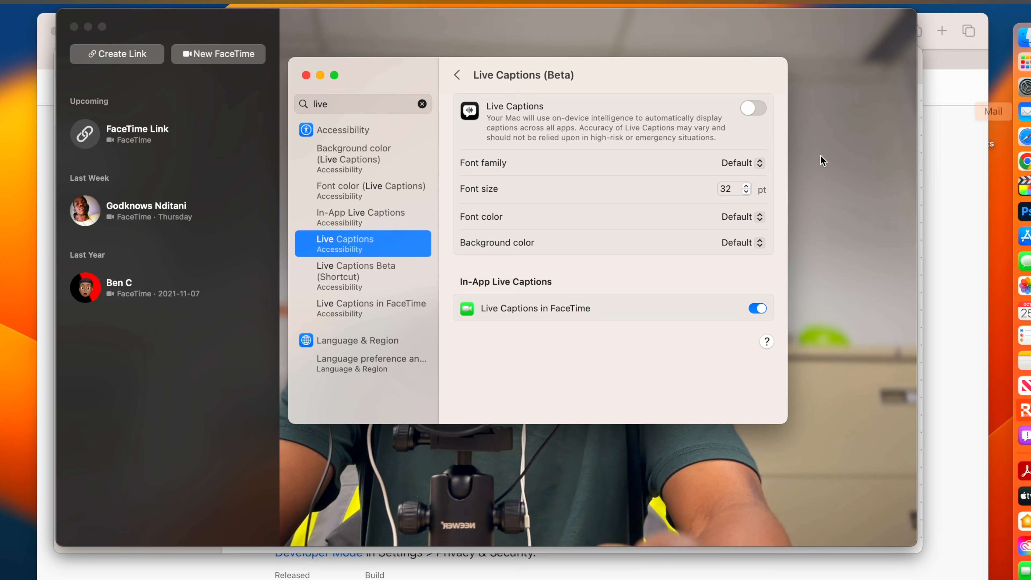
left_click(753, 108)
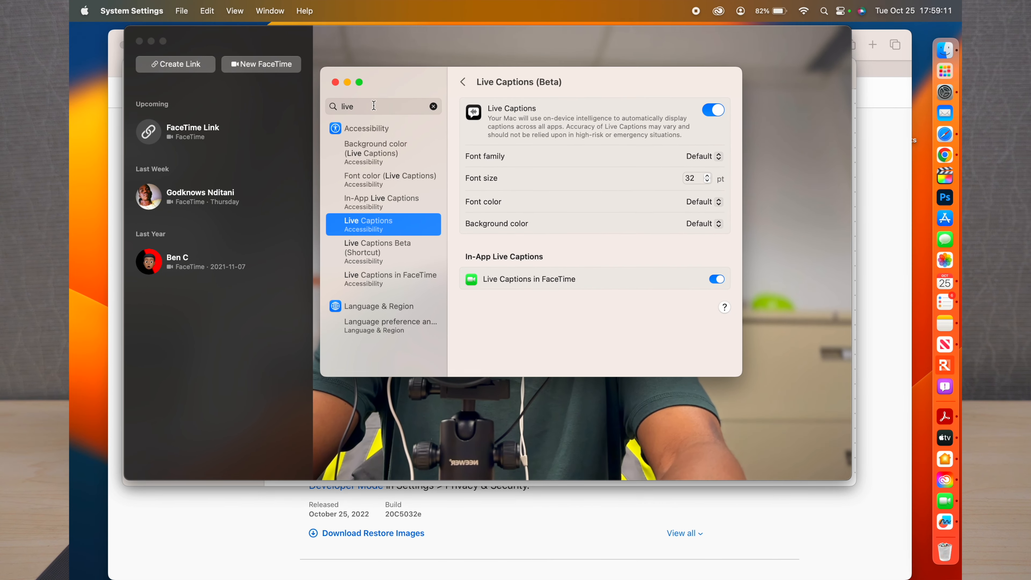
left_click(336, 82)
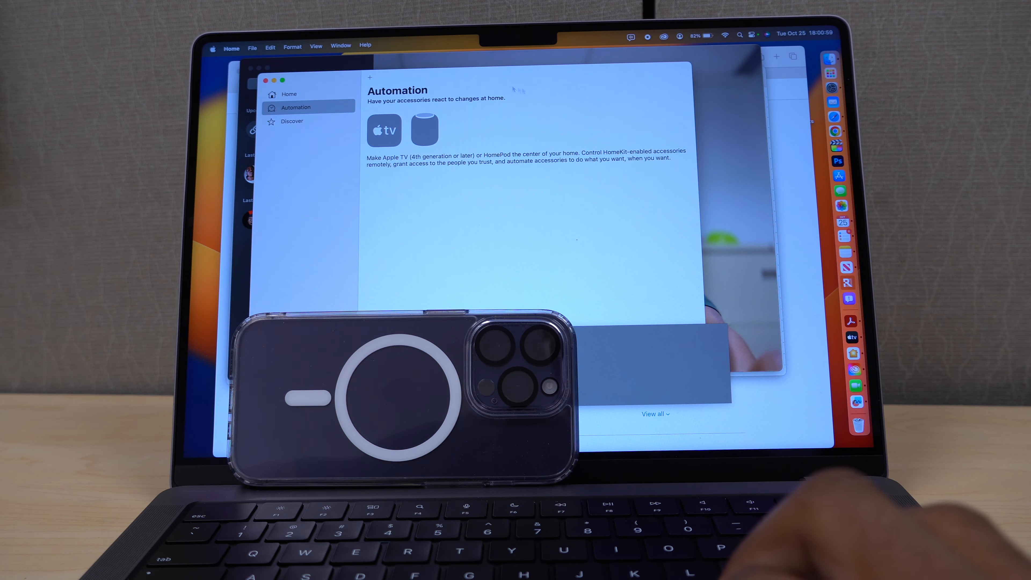
Browse My Home, Automation and Discover in the Home app, then close its window
left_click(288, 94)
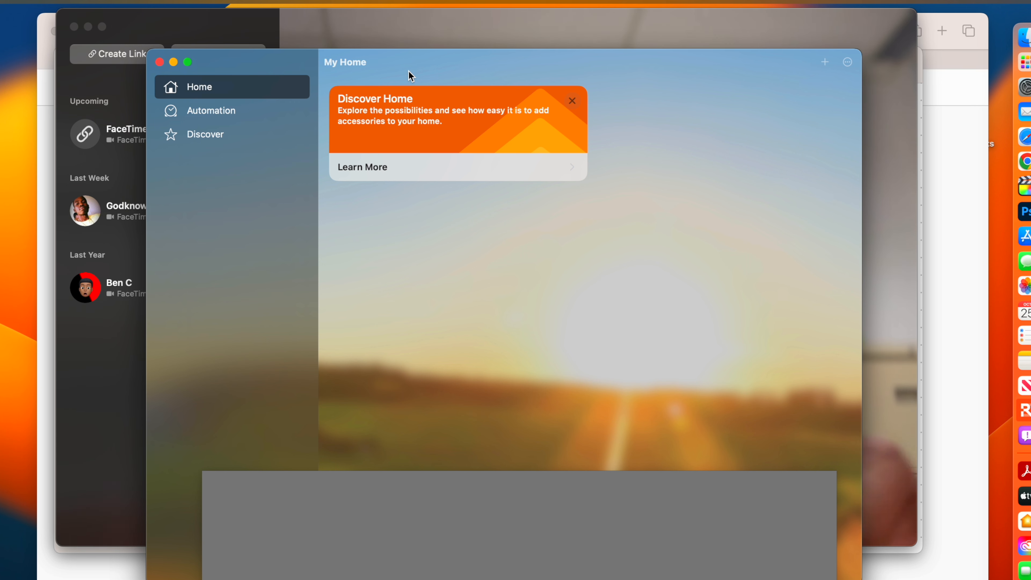
left_click(211, 111)
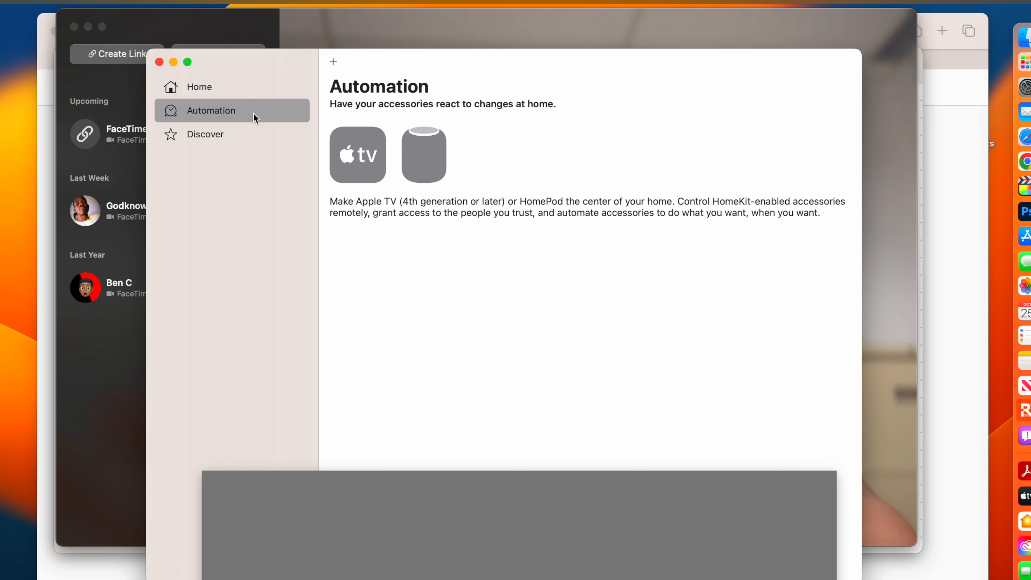
left_click(205, 134)
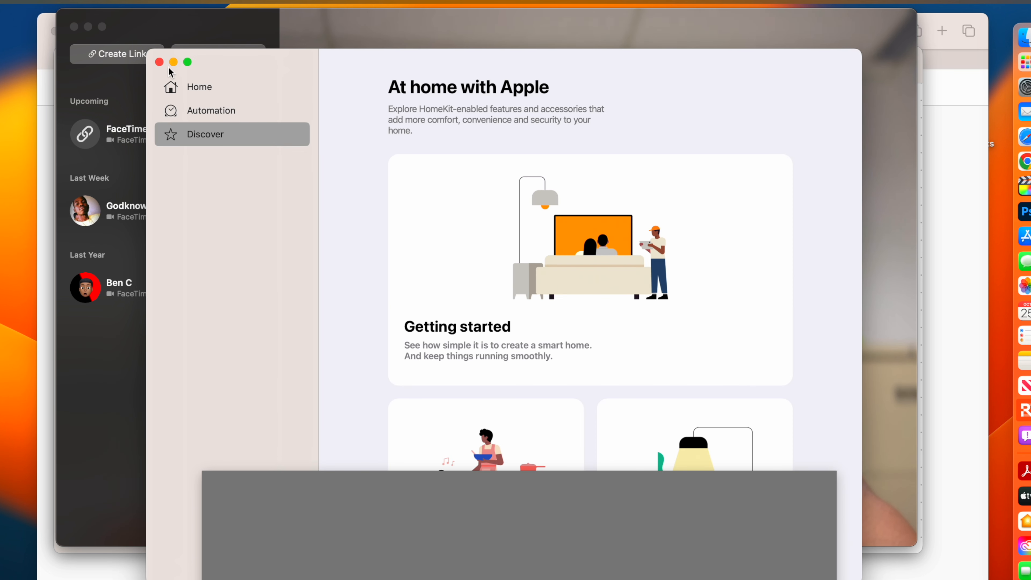
mouse_move(293, 231)
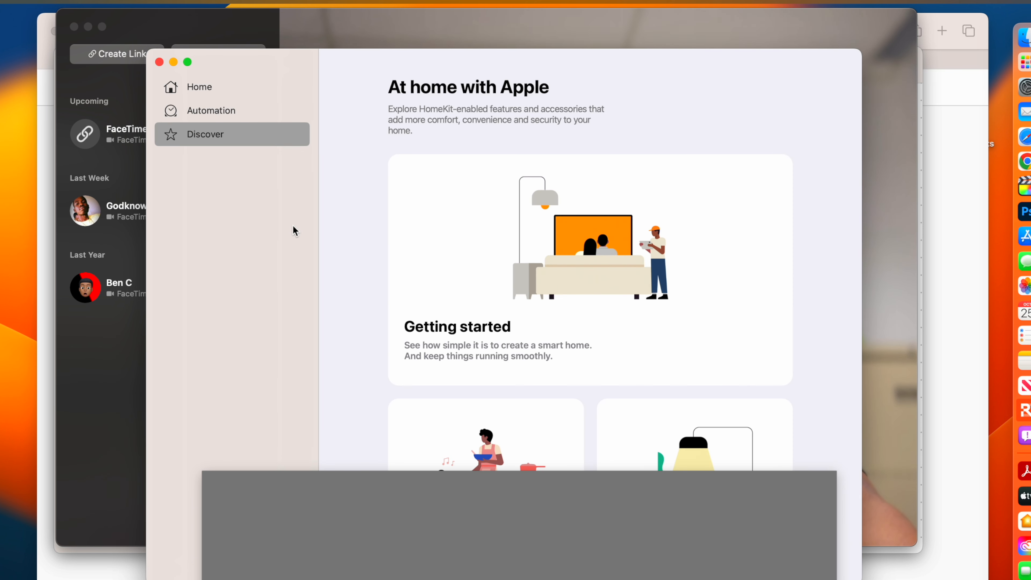
mouse_move(173, 62)
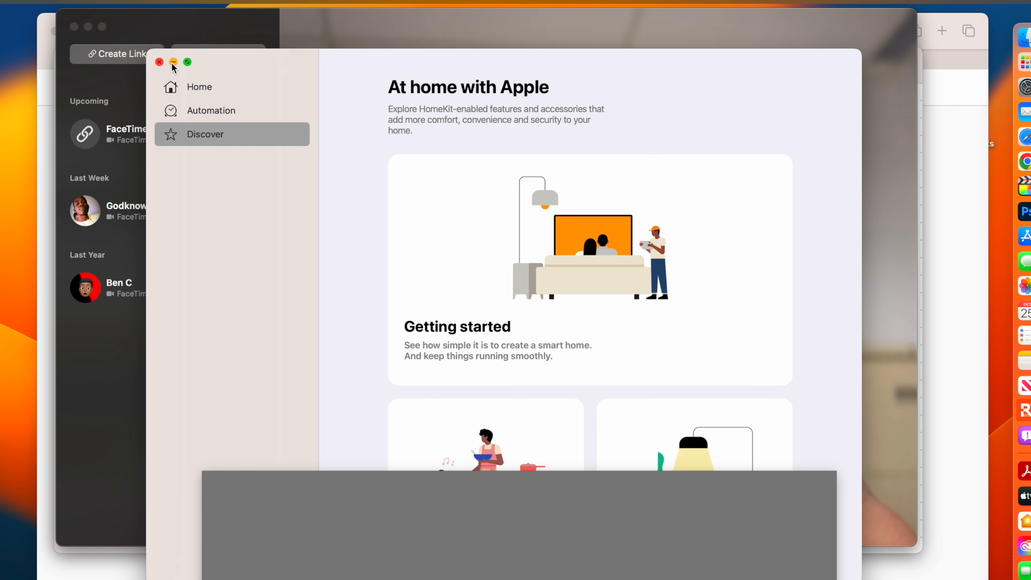
mouse_move(159, 62)
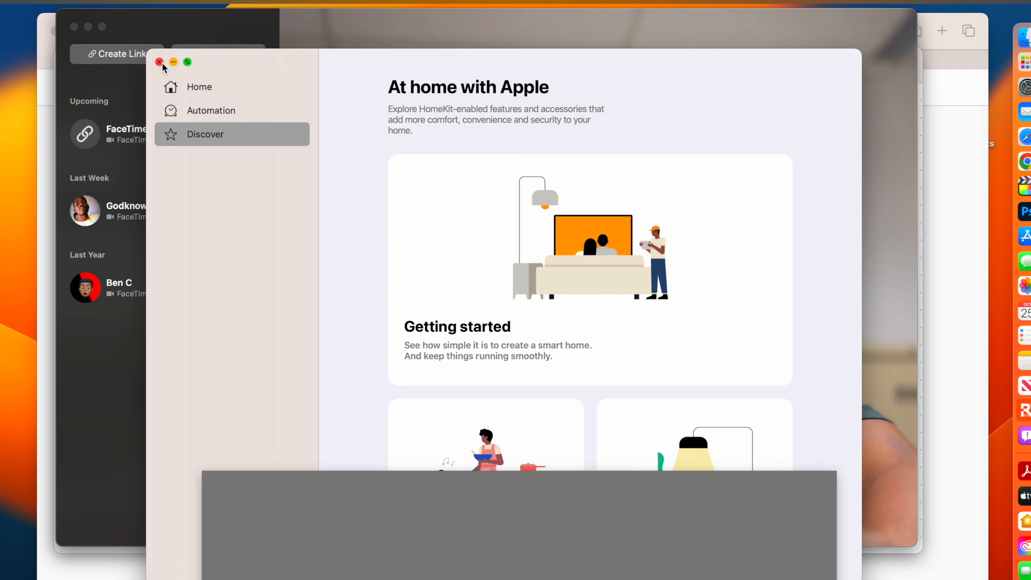
left_click(158, 62)
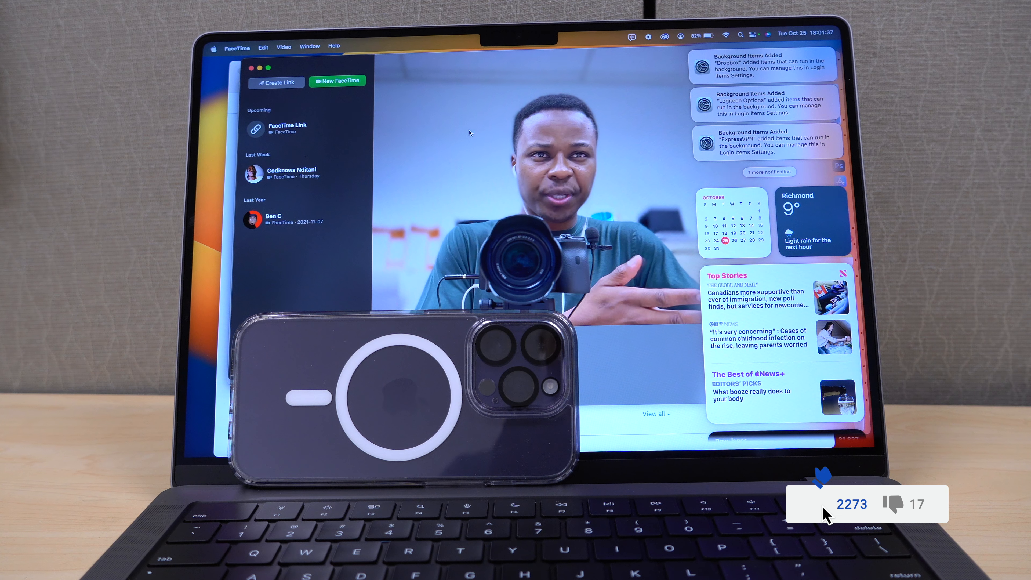
Dismiss Notification Center and bring up Launchpad to search for an app
left_click(822, 504)
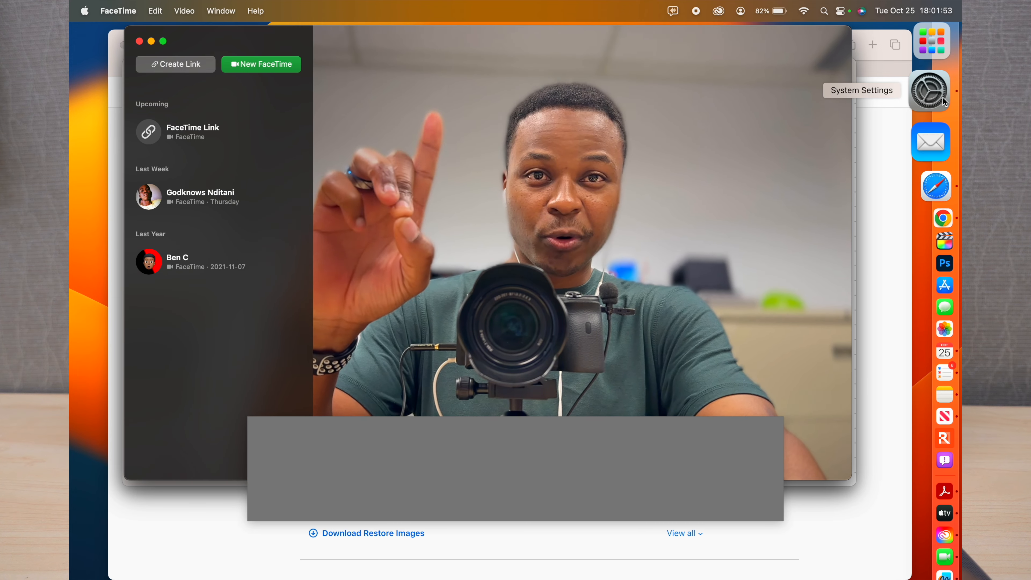
mouse_move(931, 63)
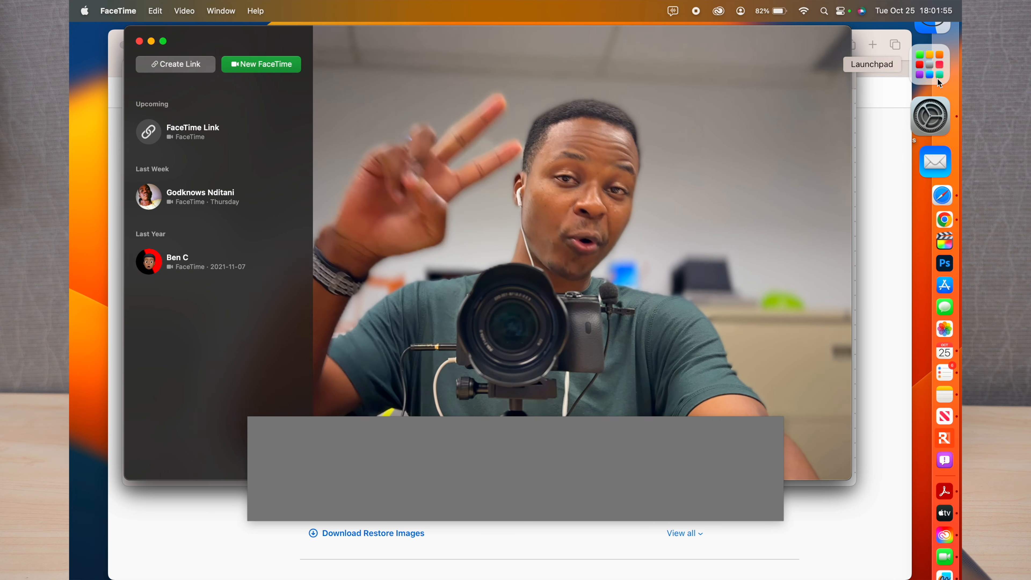
left_click(930, 64)
type("app")
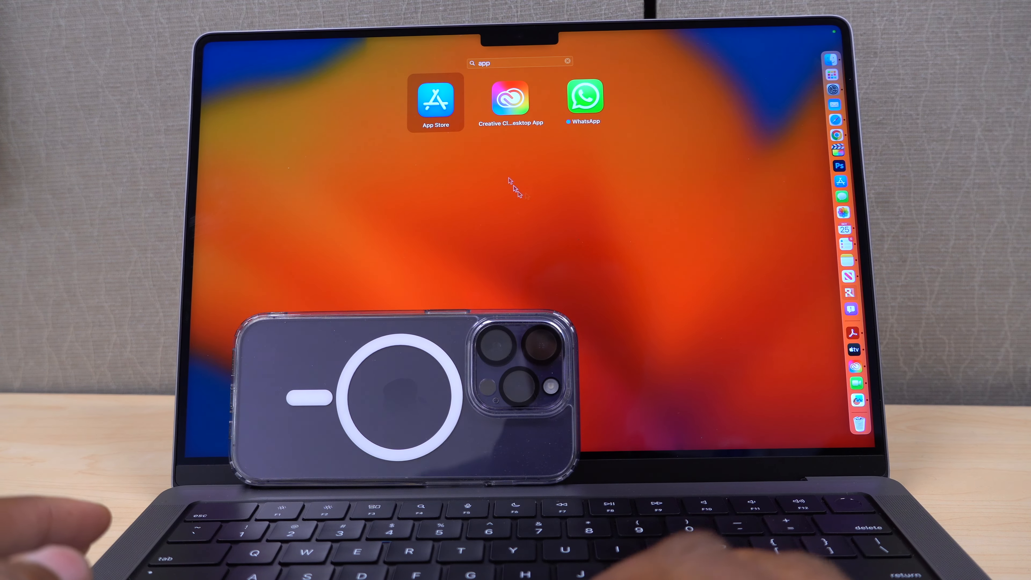
Show the App Store's recently updated apps and expand the full Numbers release notes
left_click(434, 102)
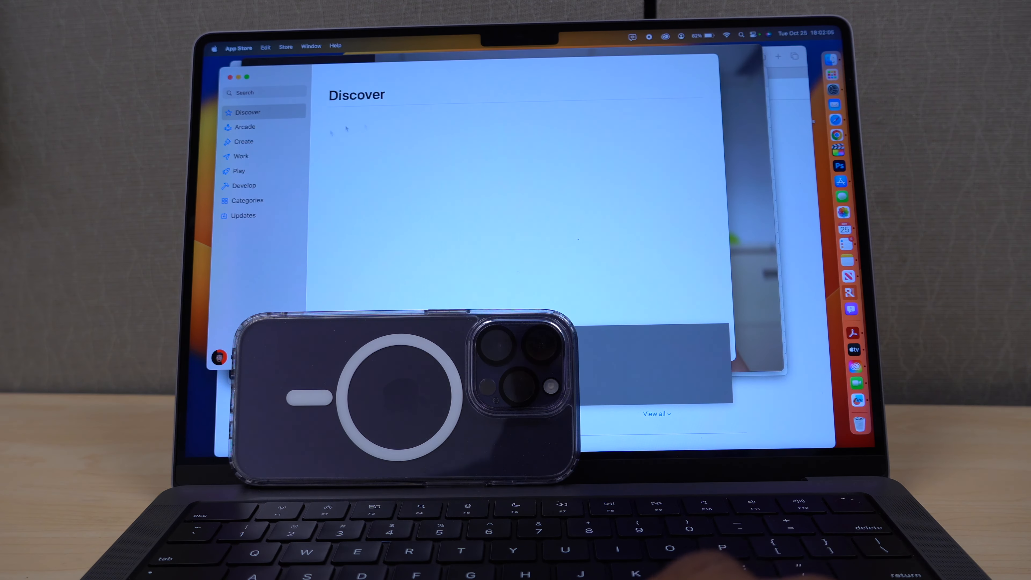
left_click(243, 214)
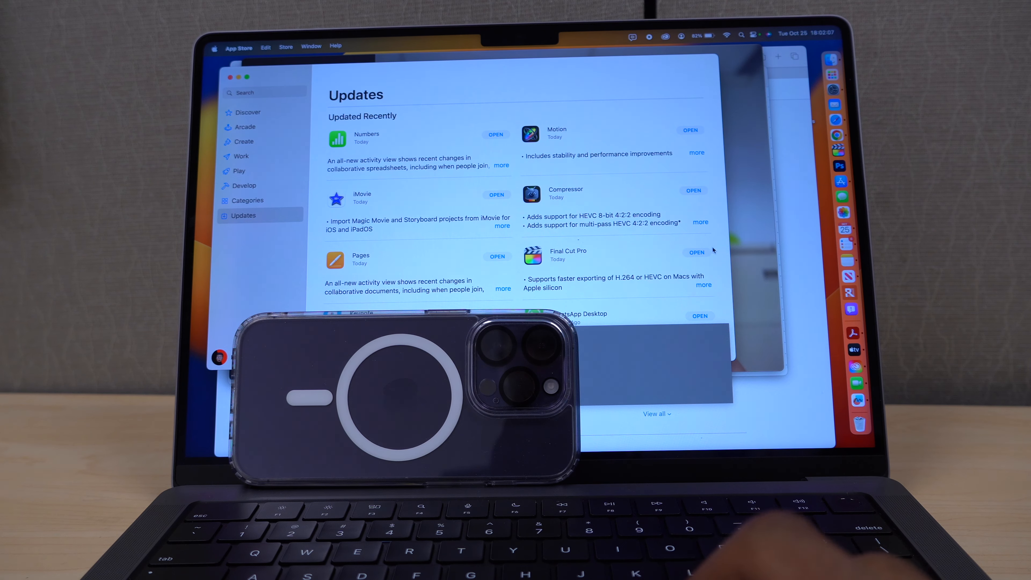
mouse_move(732, 355)
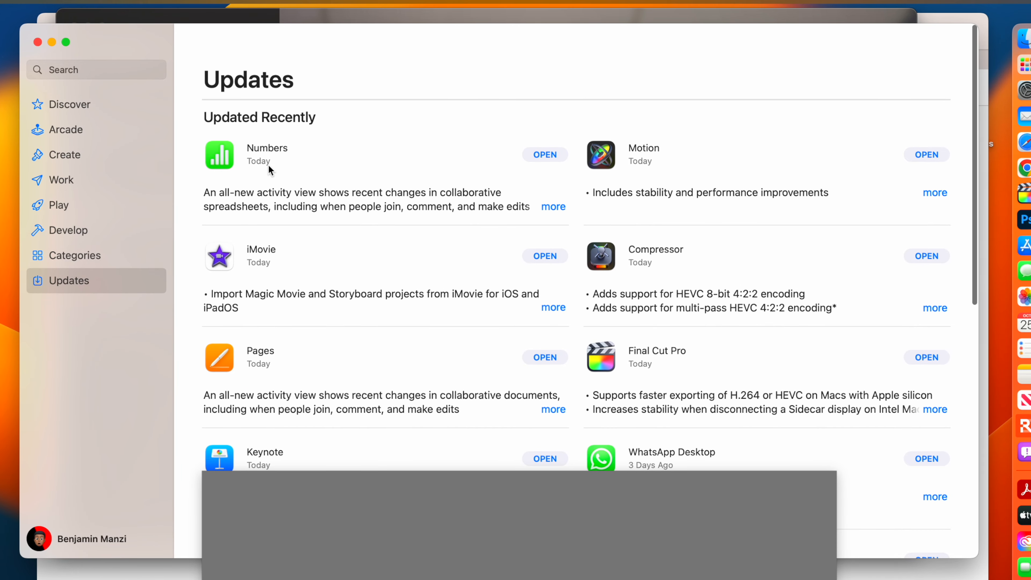
scroll("up", 3)
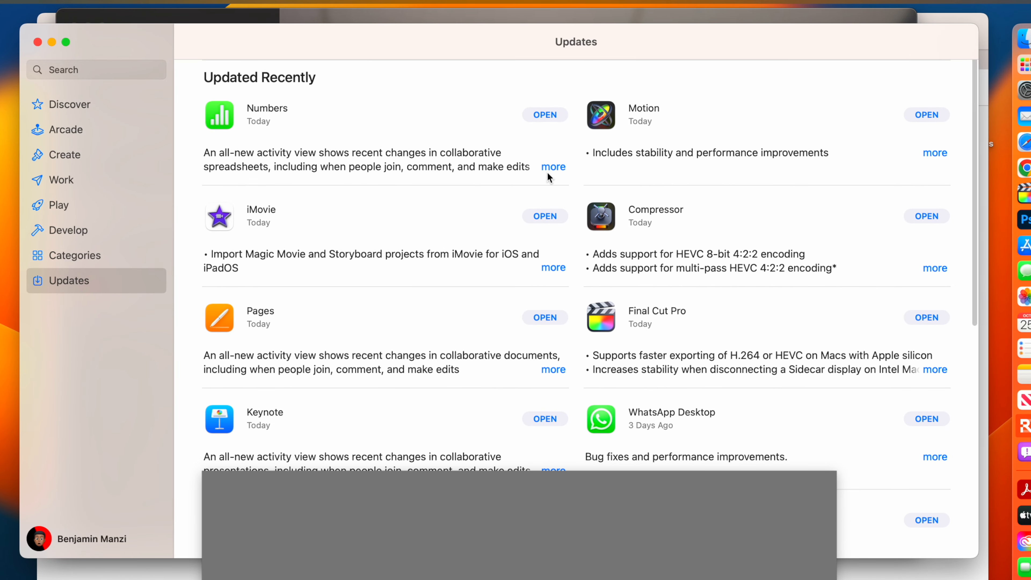
left_click(553, 166)
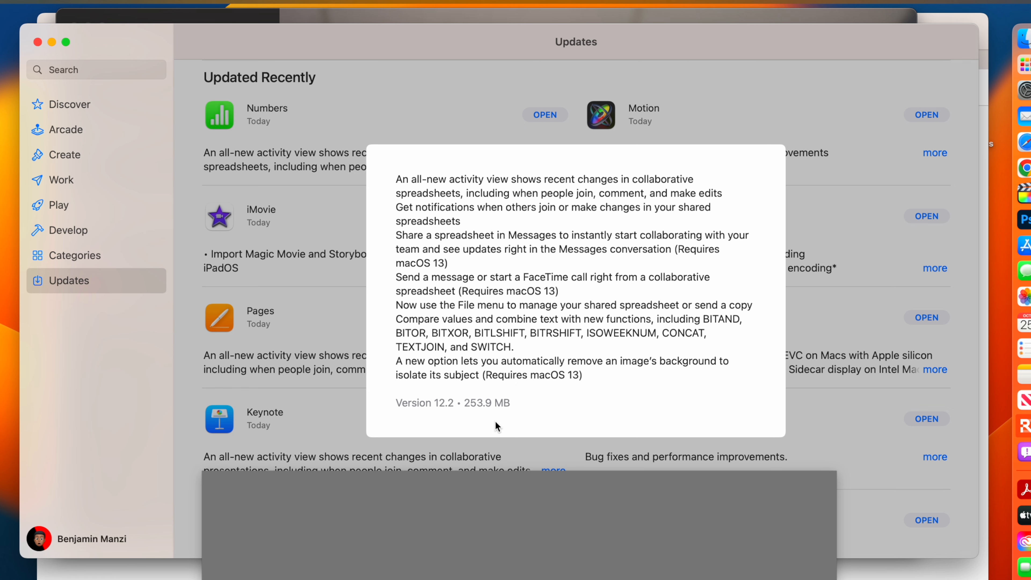
mouse_move(789, 392)
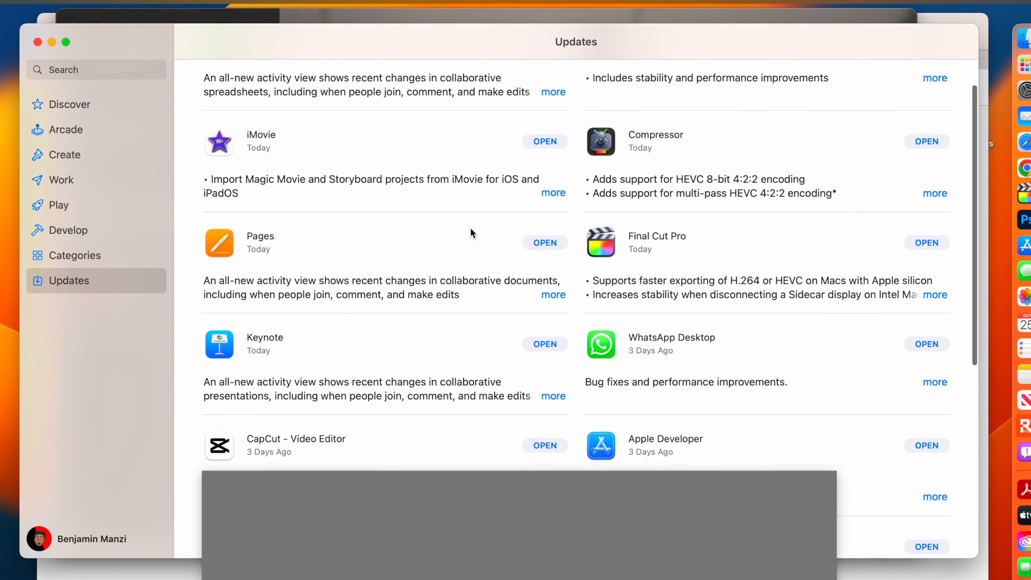
mouse_move(302, 245)
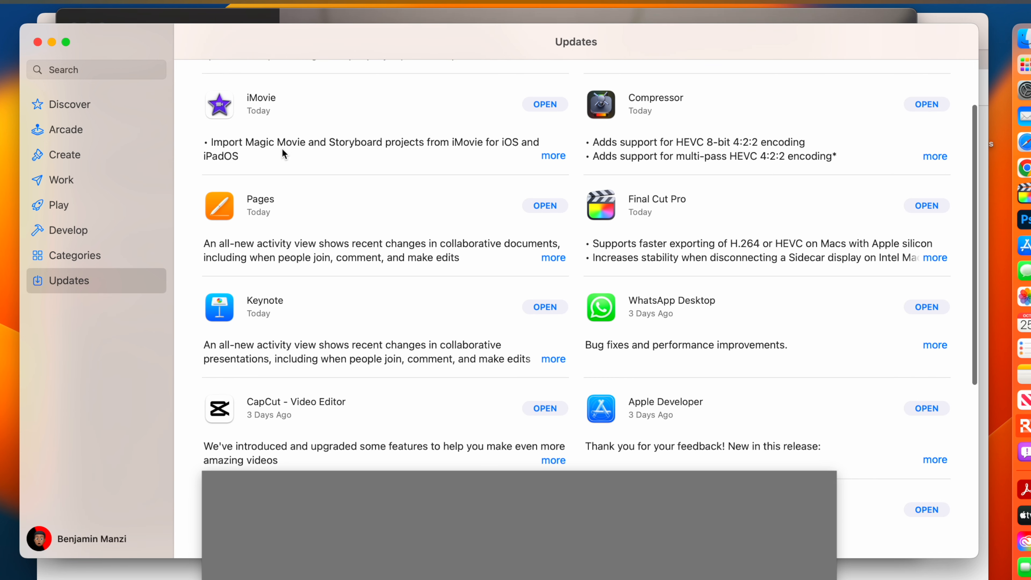
Expand and read through the full Final Cut Pro release notes
scroll("up", 3)
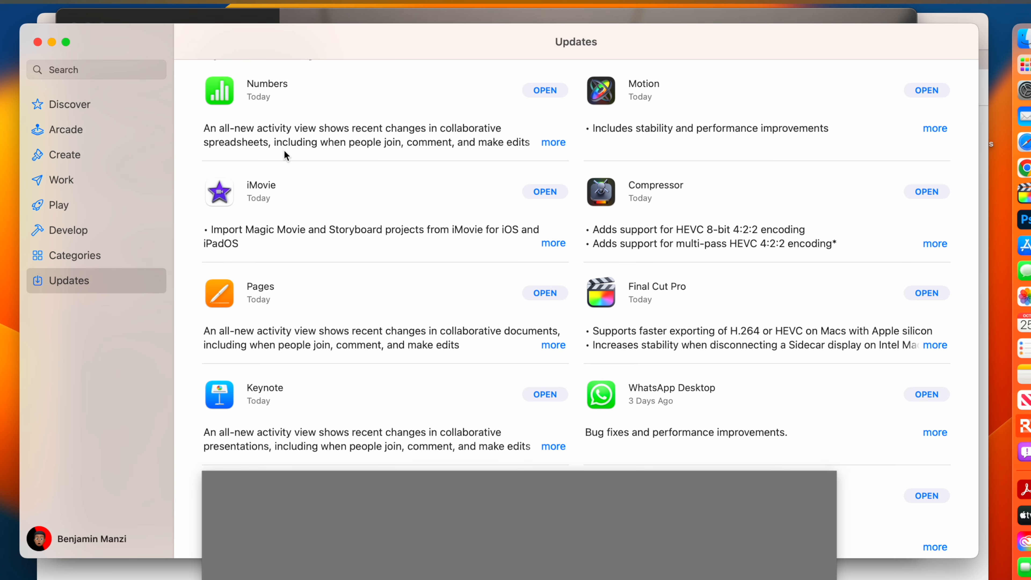
scroll("up", 3)
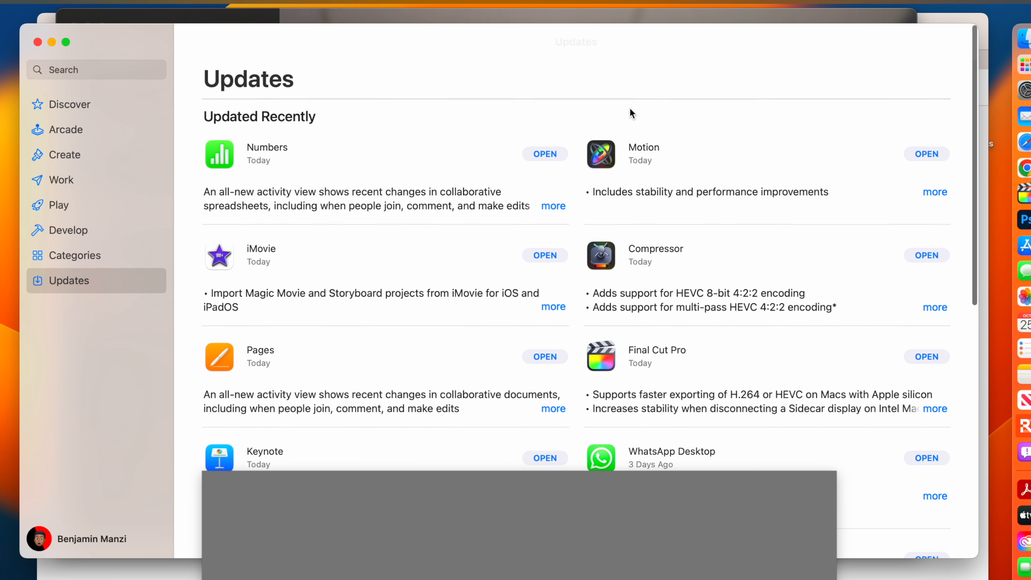
scroll("down", 3)
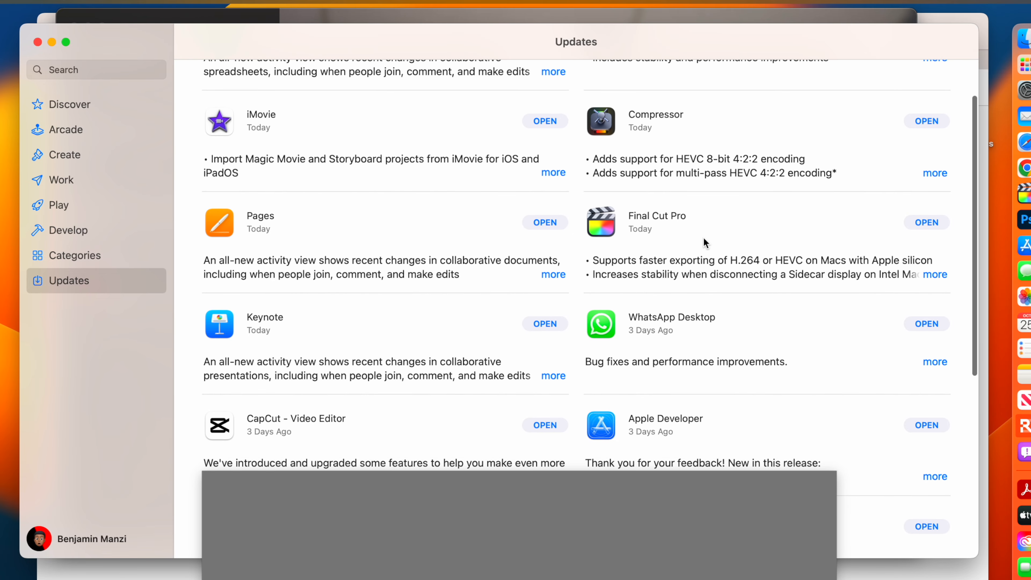
left_click(935, 275)
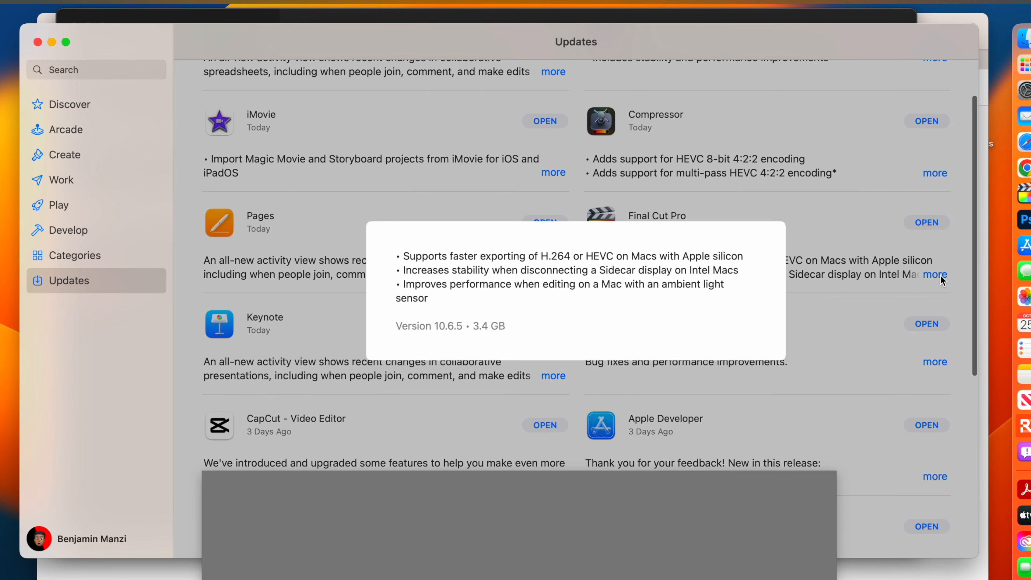
mouse_move(438, 357)
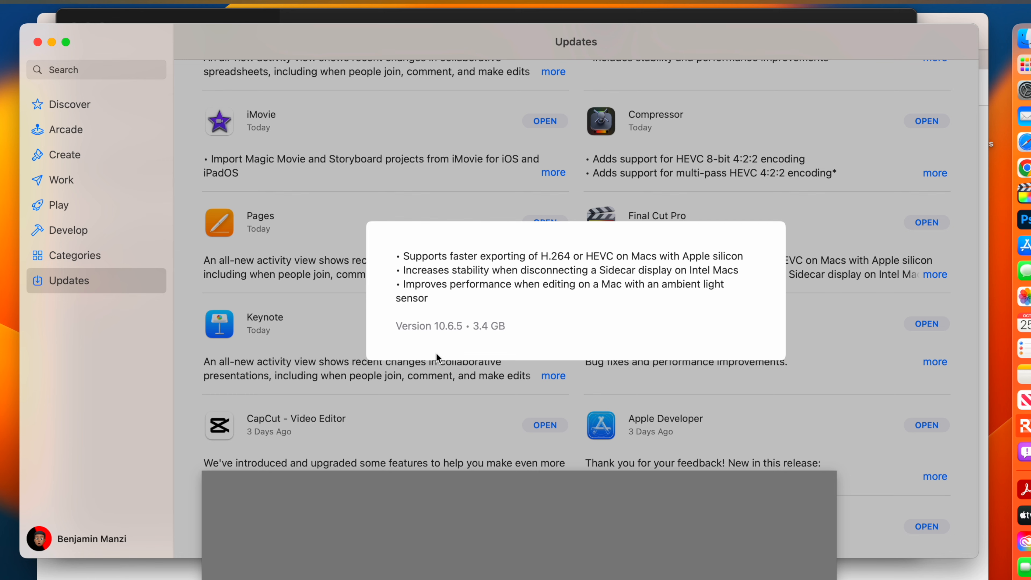
mouse_move(491, 343)
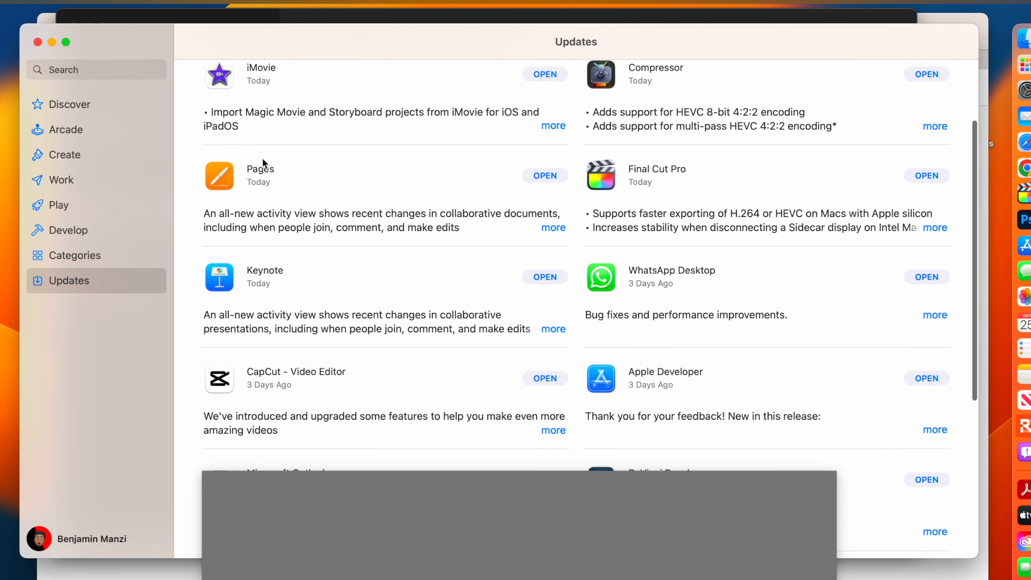
scroll("down", 3)
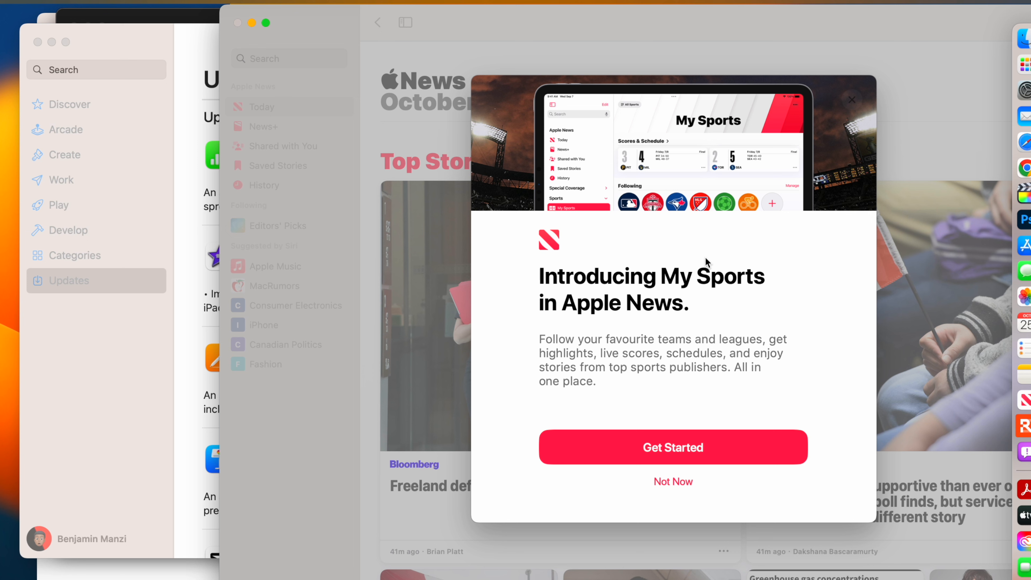
mouse_move(687, 493)
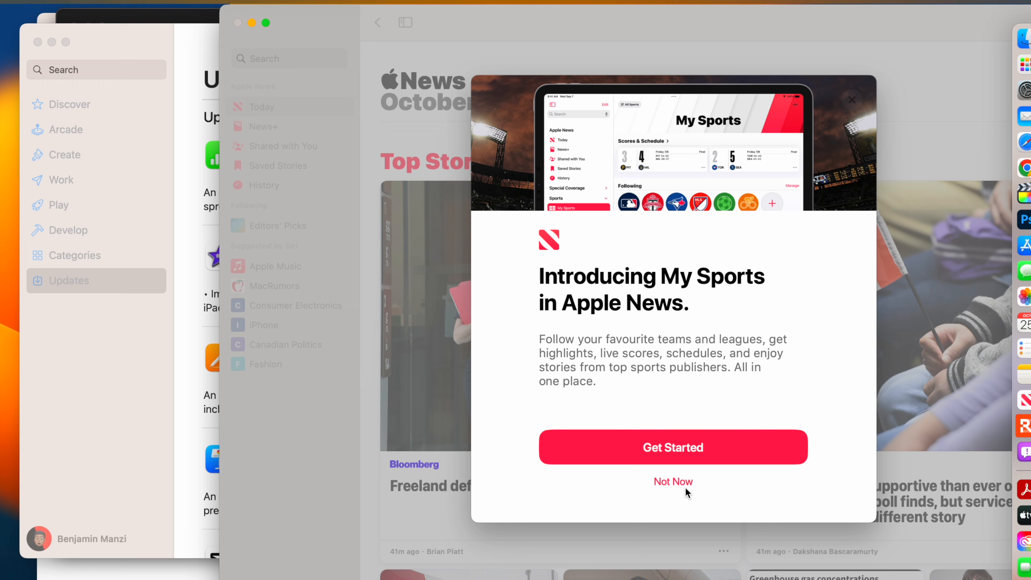
Dismiss the Introducing My Sports splash in News with Not Now
left_click(672, 481)
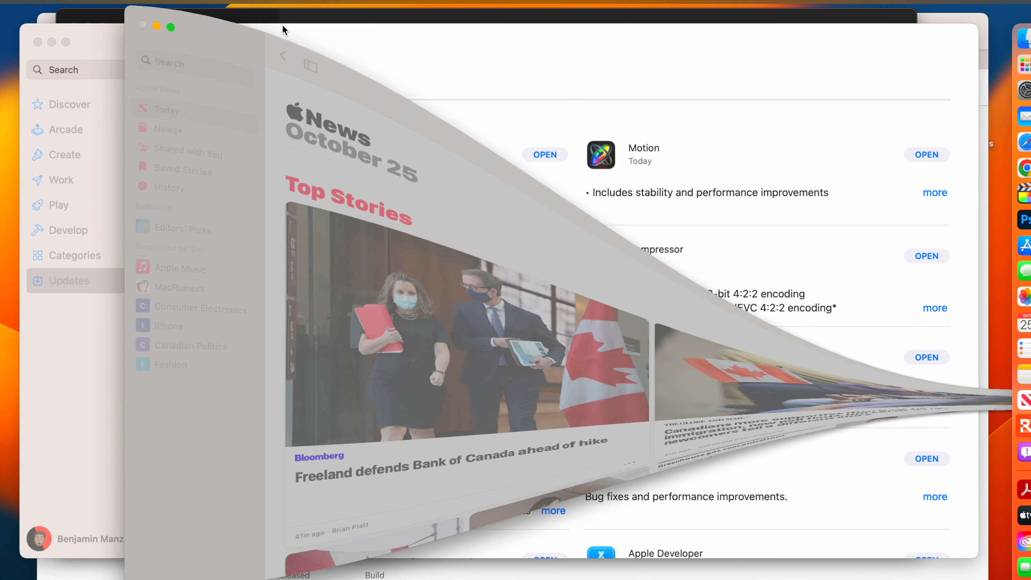
left_click(1021, 65)
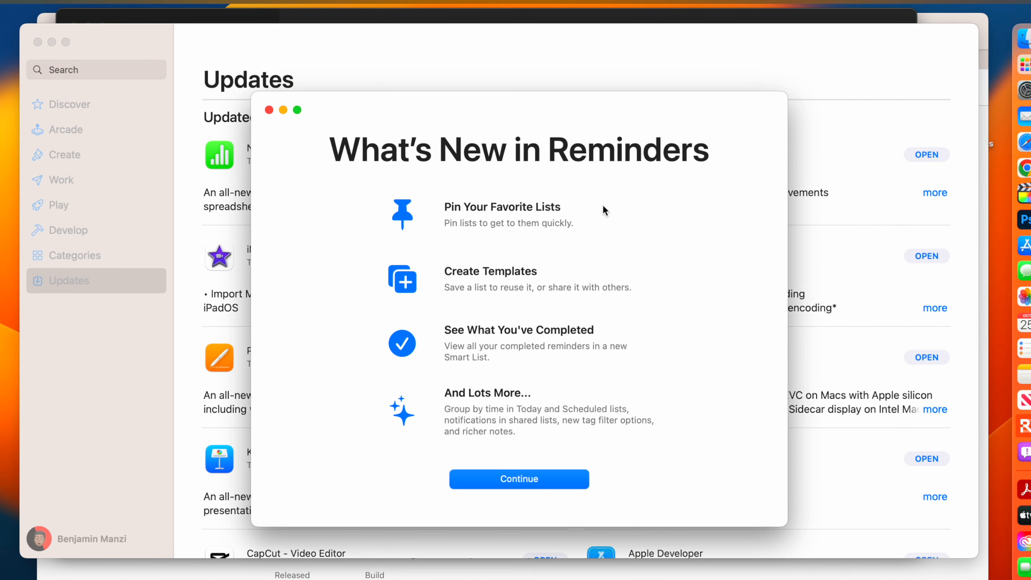
mouse_move(549, 217)
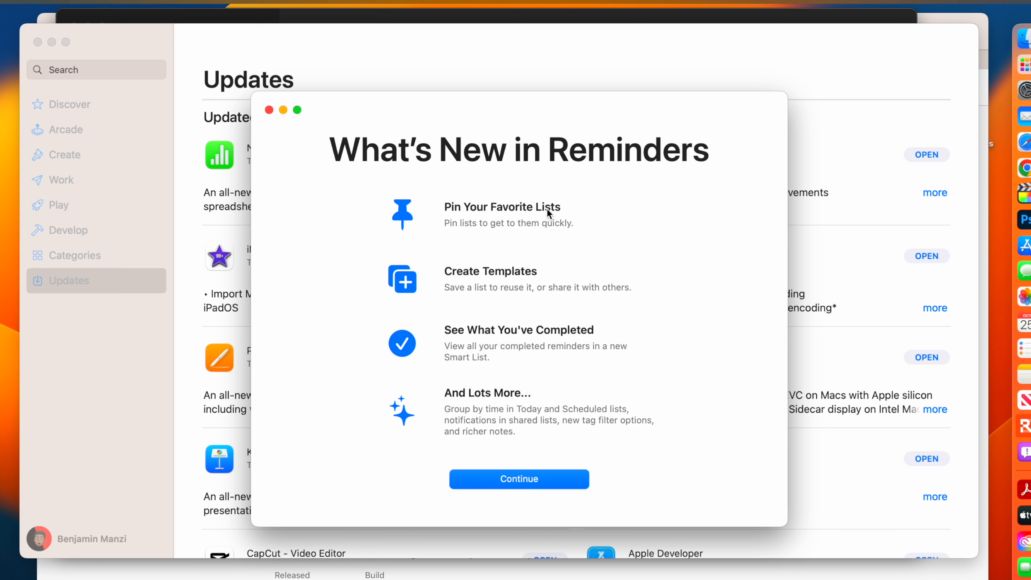
mouse_move(499, 341)
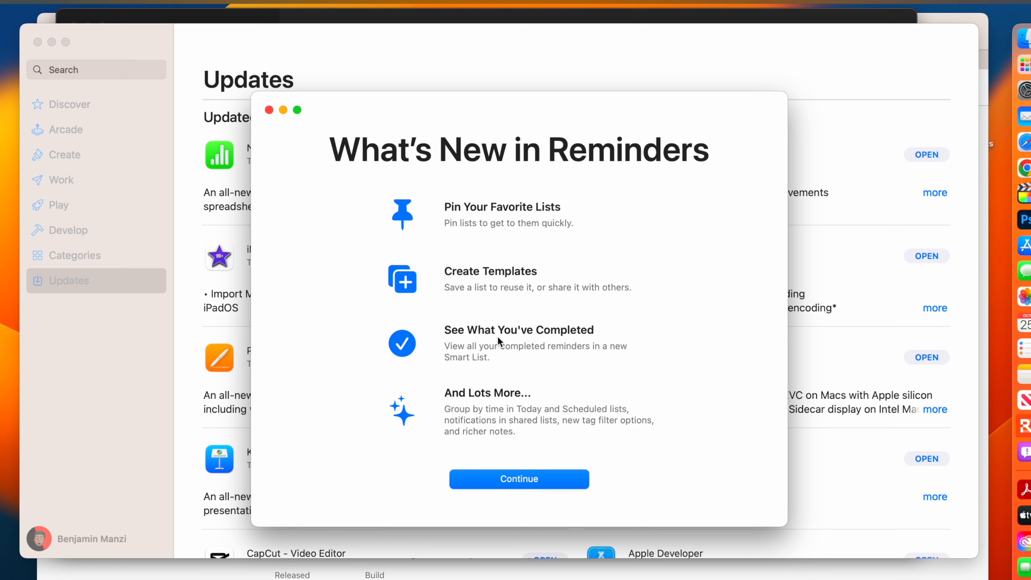
mouse_move(267, 115)
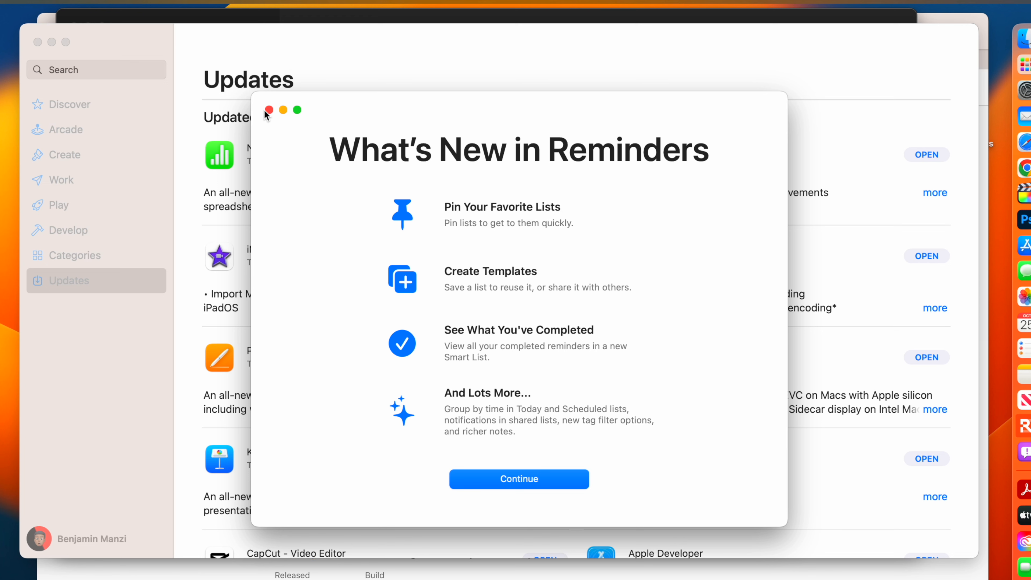
left_click(269, 110)
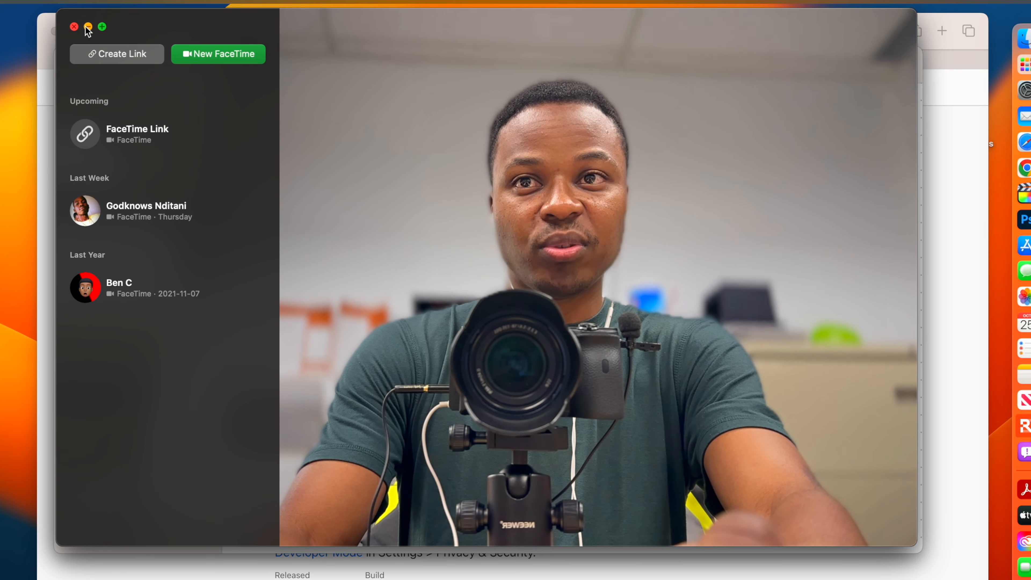
Minimize FaceTime and bring System Settings back to the Live Captions (Beta) page
left_click(74, 27)
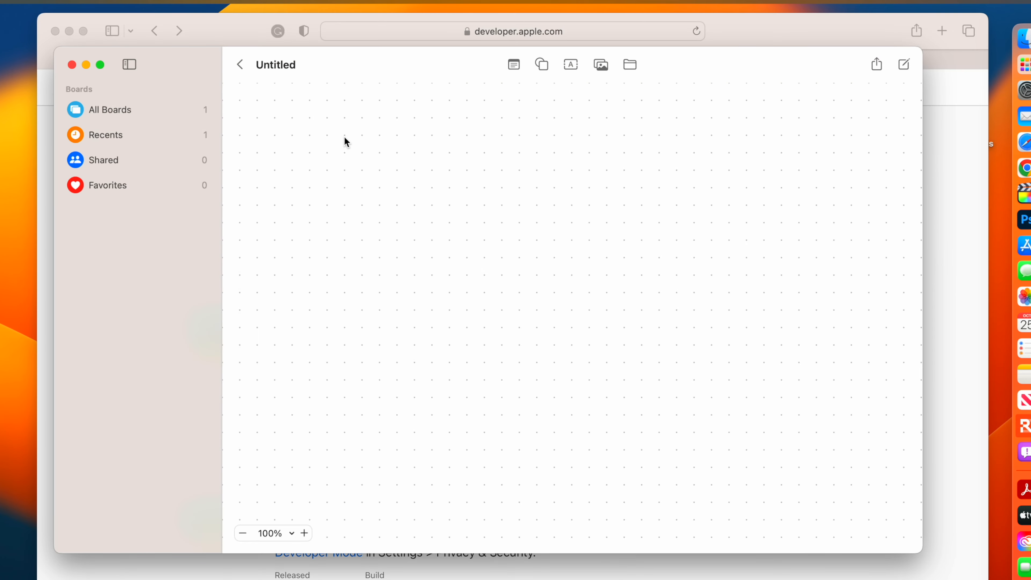
mouse_move(1018, 106)
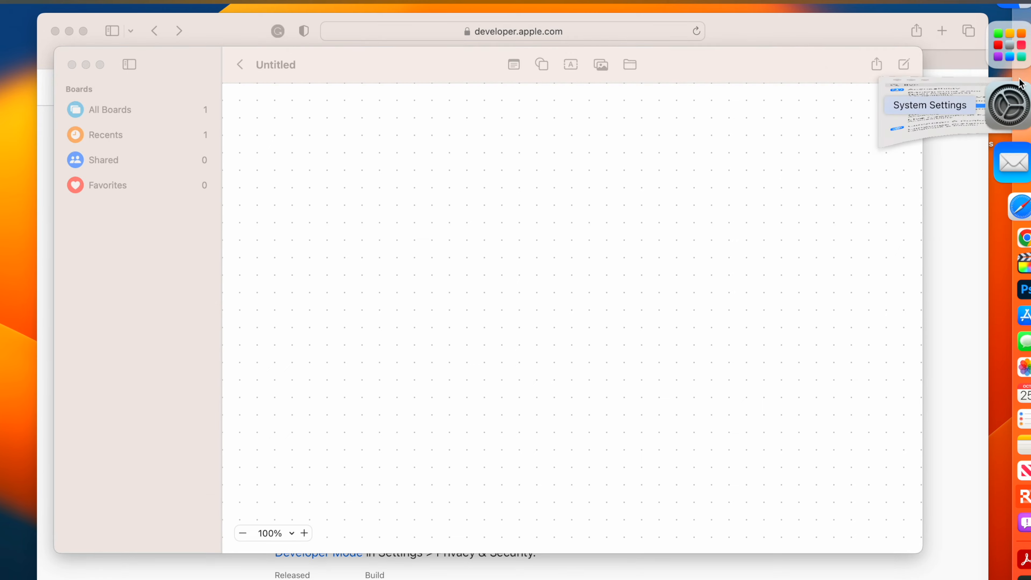
left_click(1024, 106)
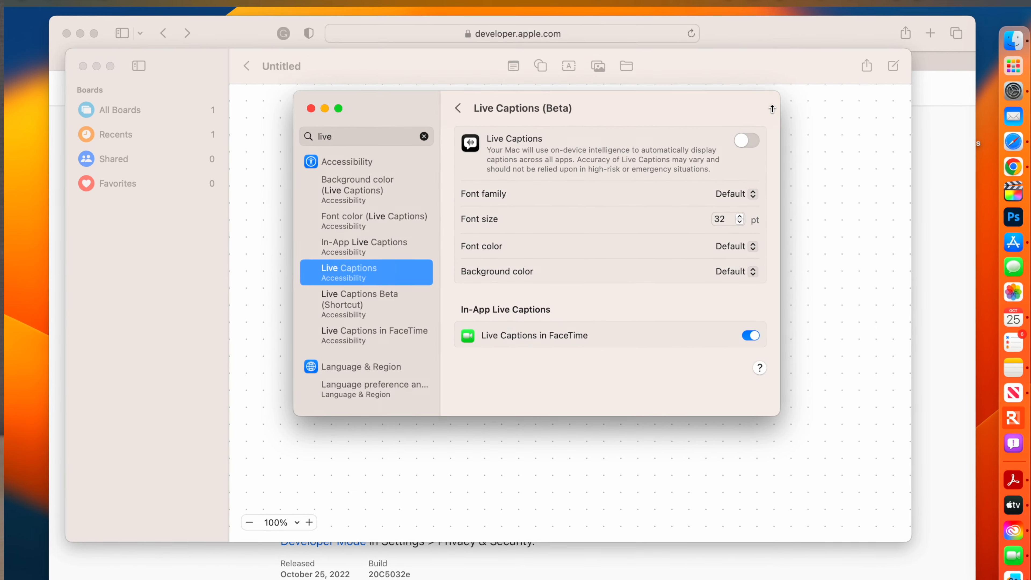